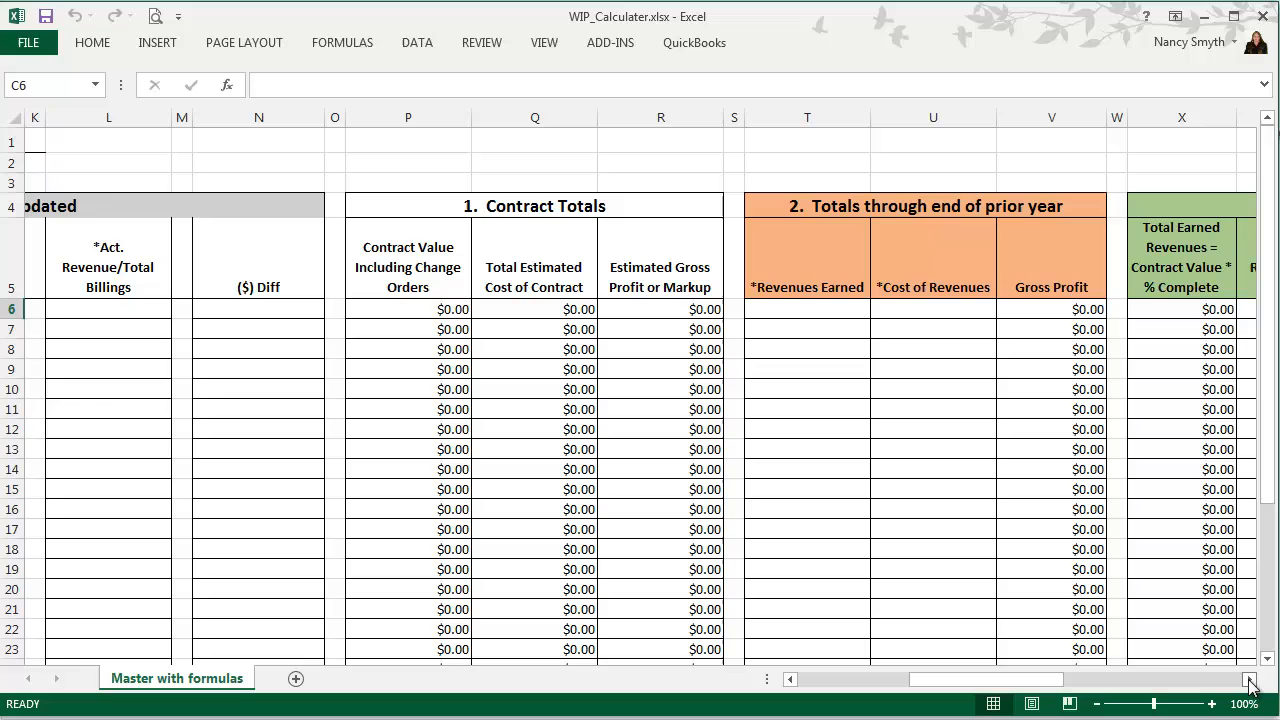
{"action": "mouse_move", "coordinate": [1137, 441]}
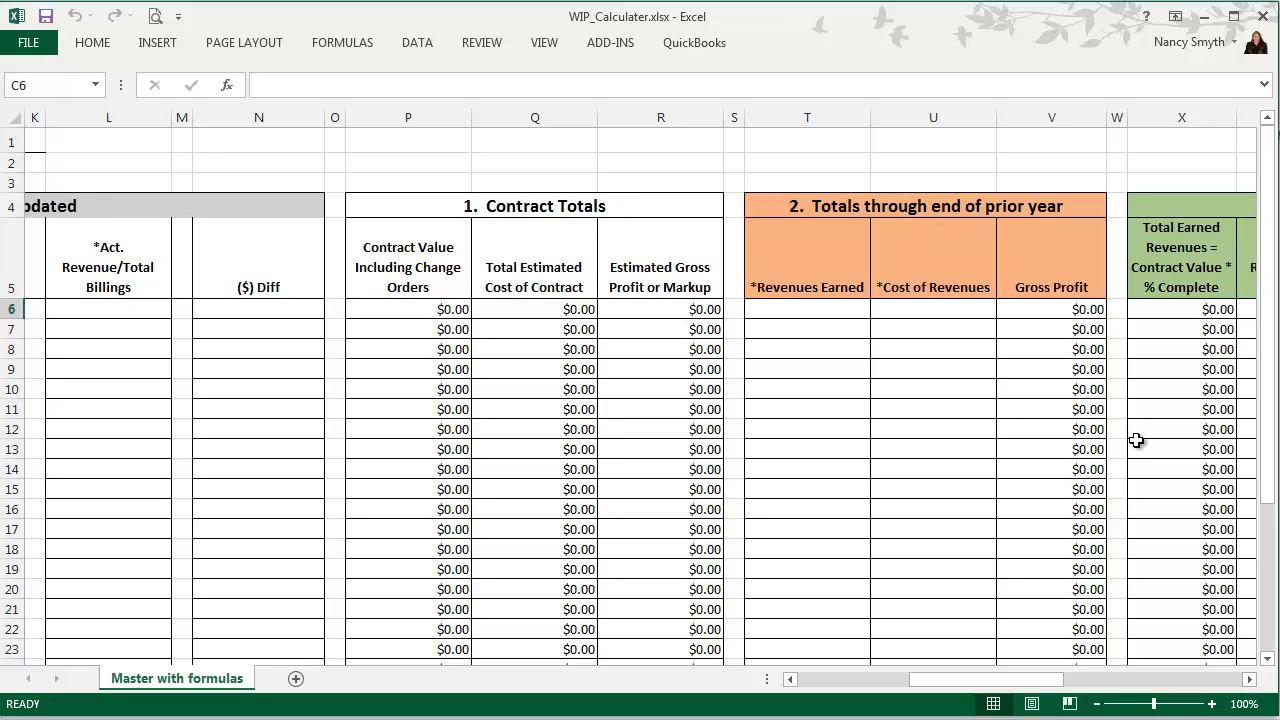
- Copy the Master with formulas sheet to the workbook's end and start renaming it 2013
{"action": "scroll", "scroll_direction": "right", "scroll_amount": 3}
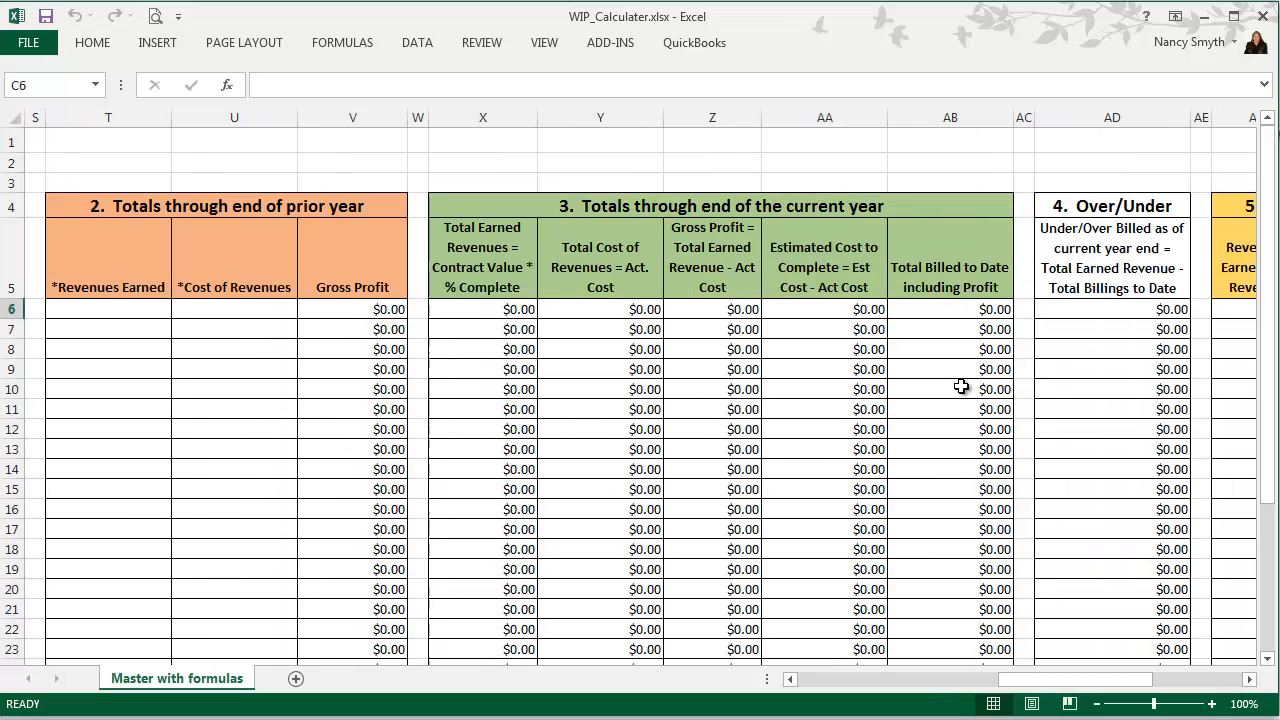
{"action": "mouse_move", "coordinate": [1013, 354]}
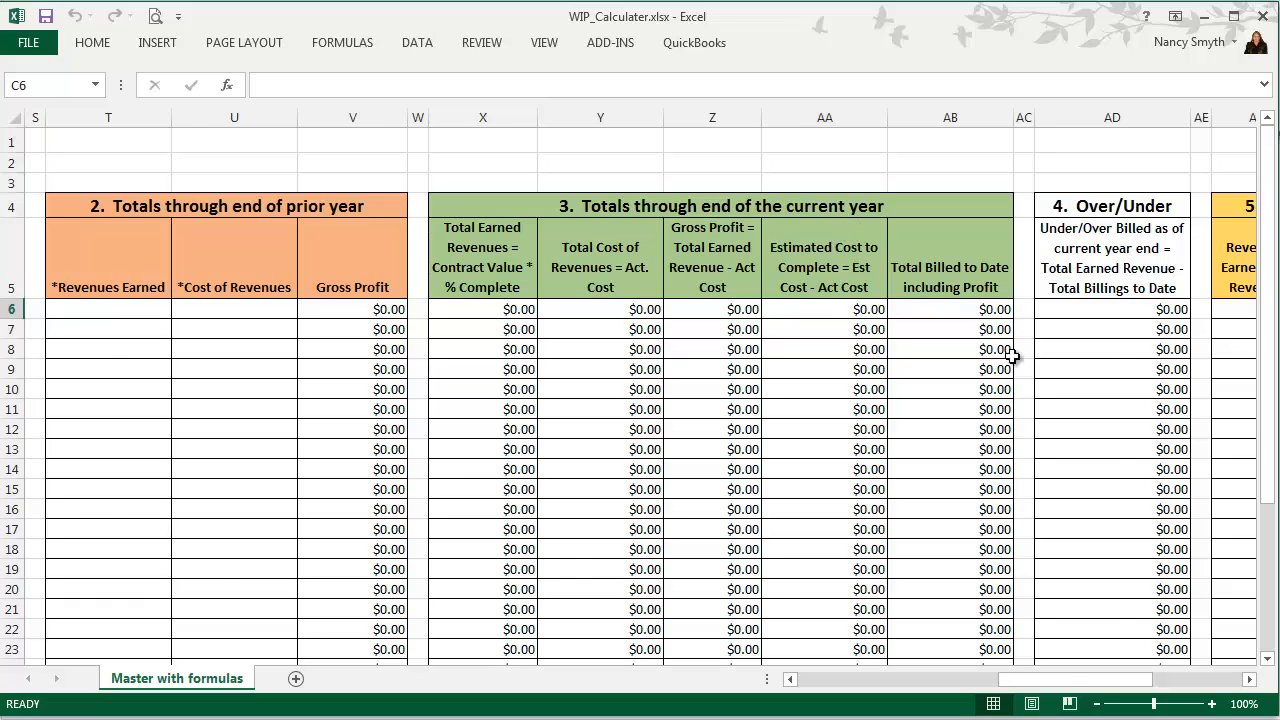
{"action": "scroll", "scroll_direction": "right", "scroll_amount": 3}
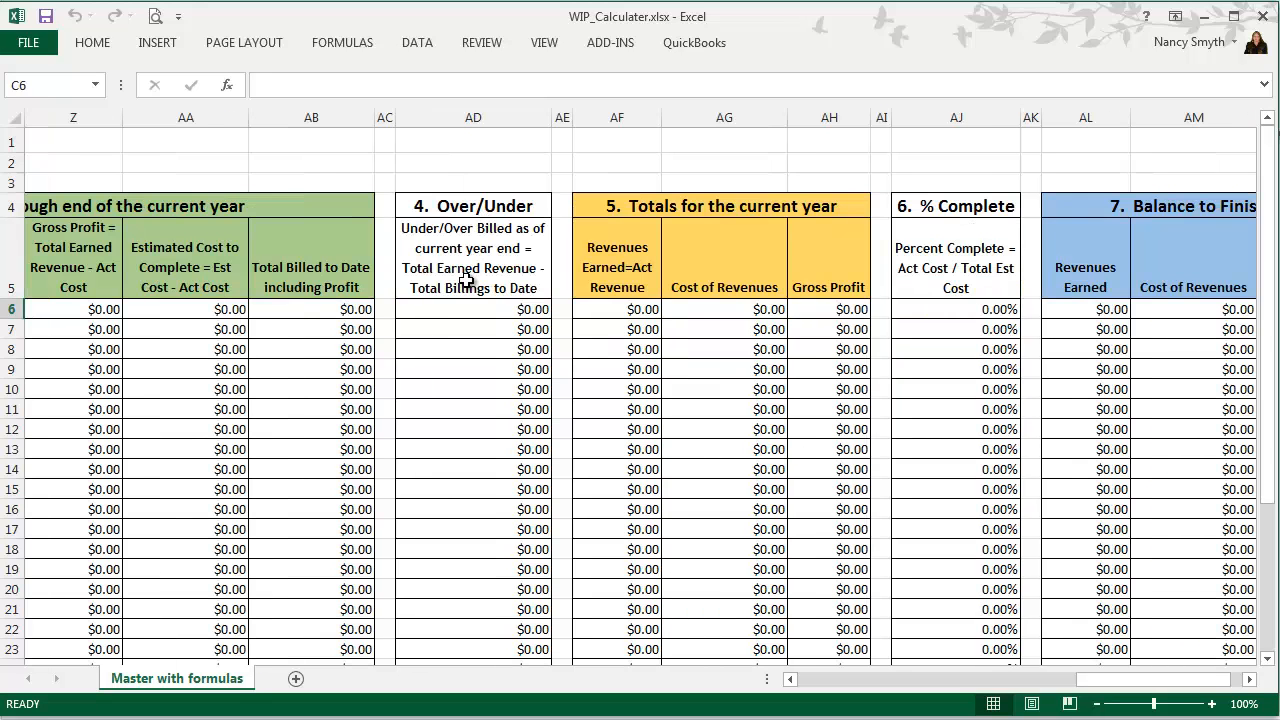
{"action": "mouse_move", "coordinate": [617, 273]}
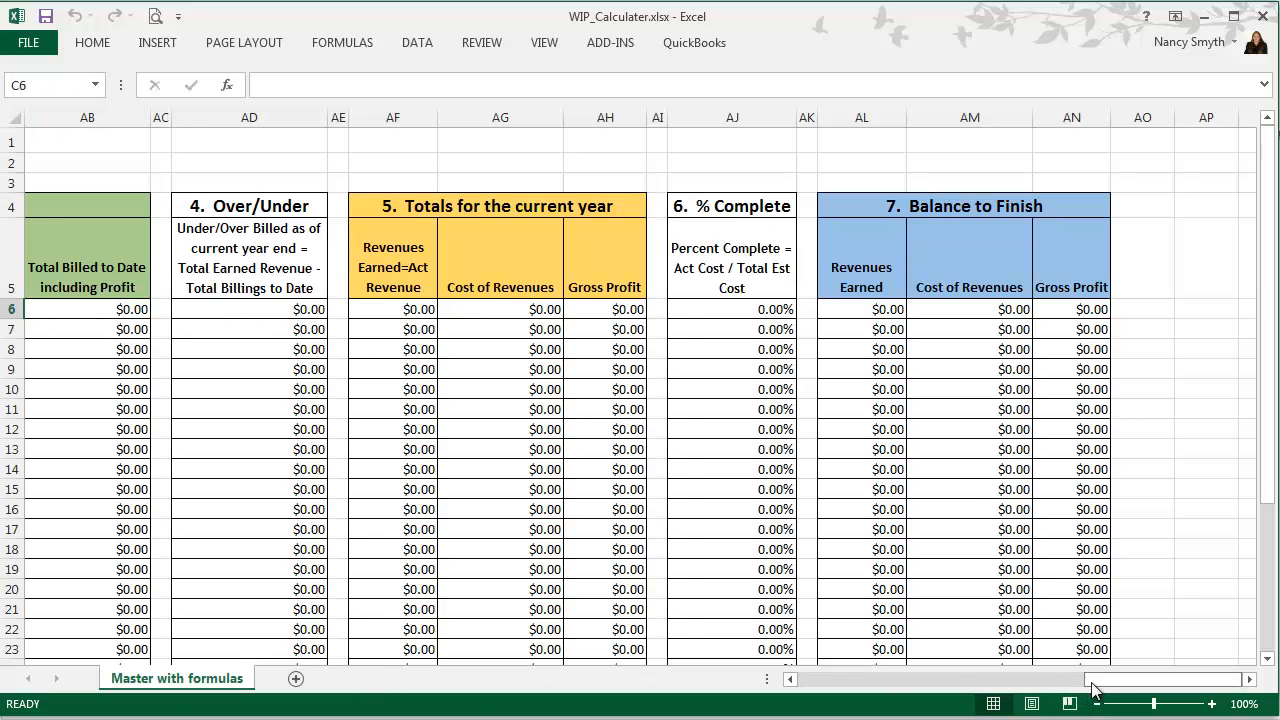
{"action": "scroll", "scroll_direction": "left", "scroll_amount": 3}
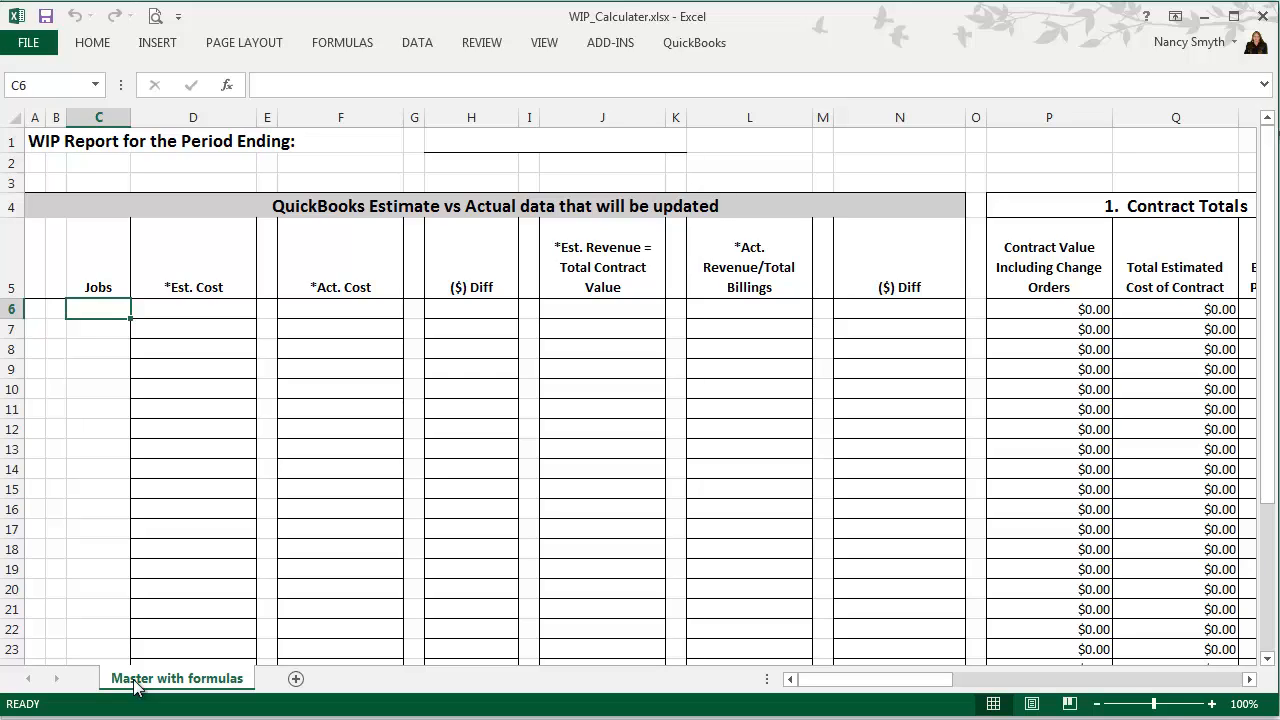
{"action": "mouse_move", "coordinate": [79, 369]}
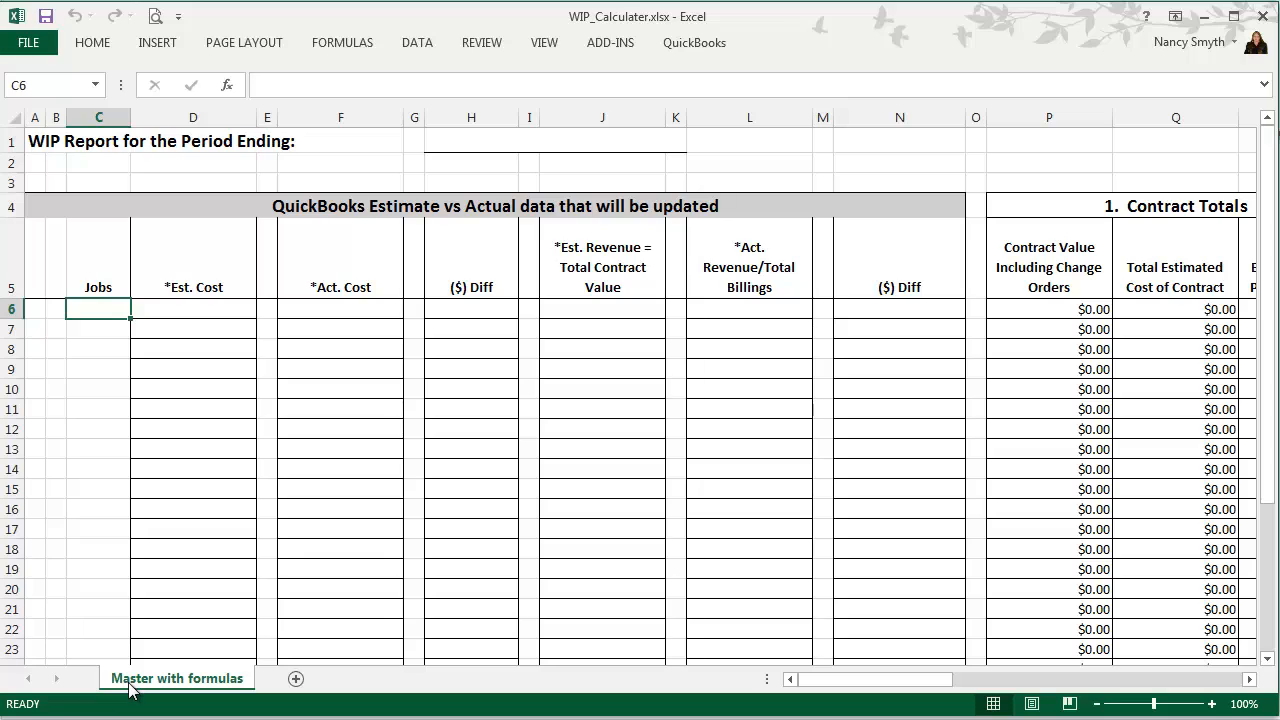
{"action": "mouse_move", "coordinate": [152, 685]}
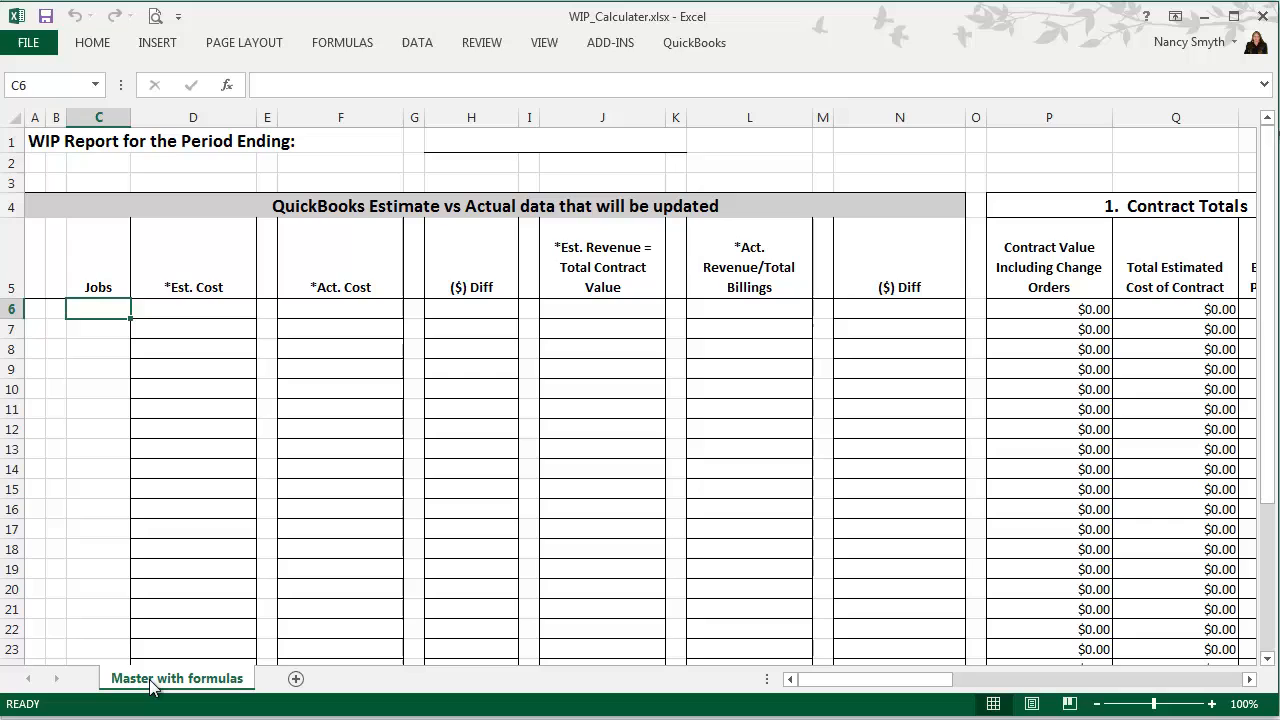
{"action": "right_click", "coordinate": [177, 678]}
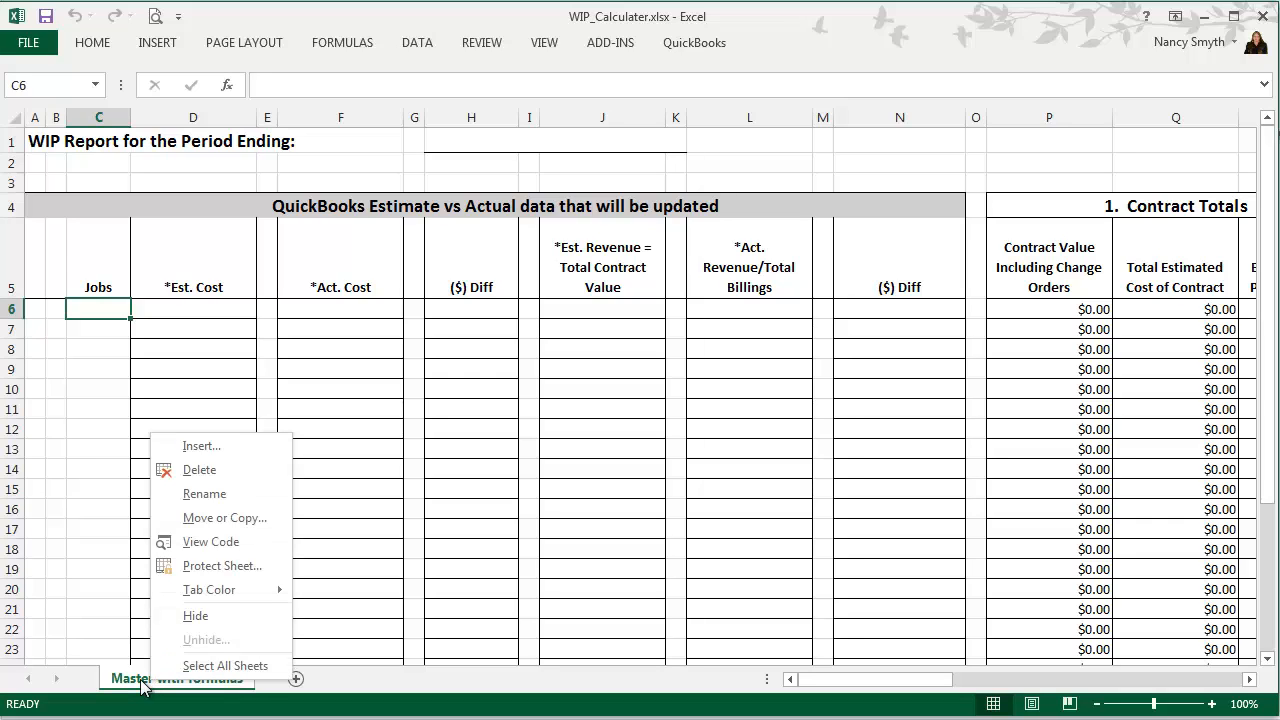
{"action": "mouse_move", "coordinate": [224, 518]}
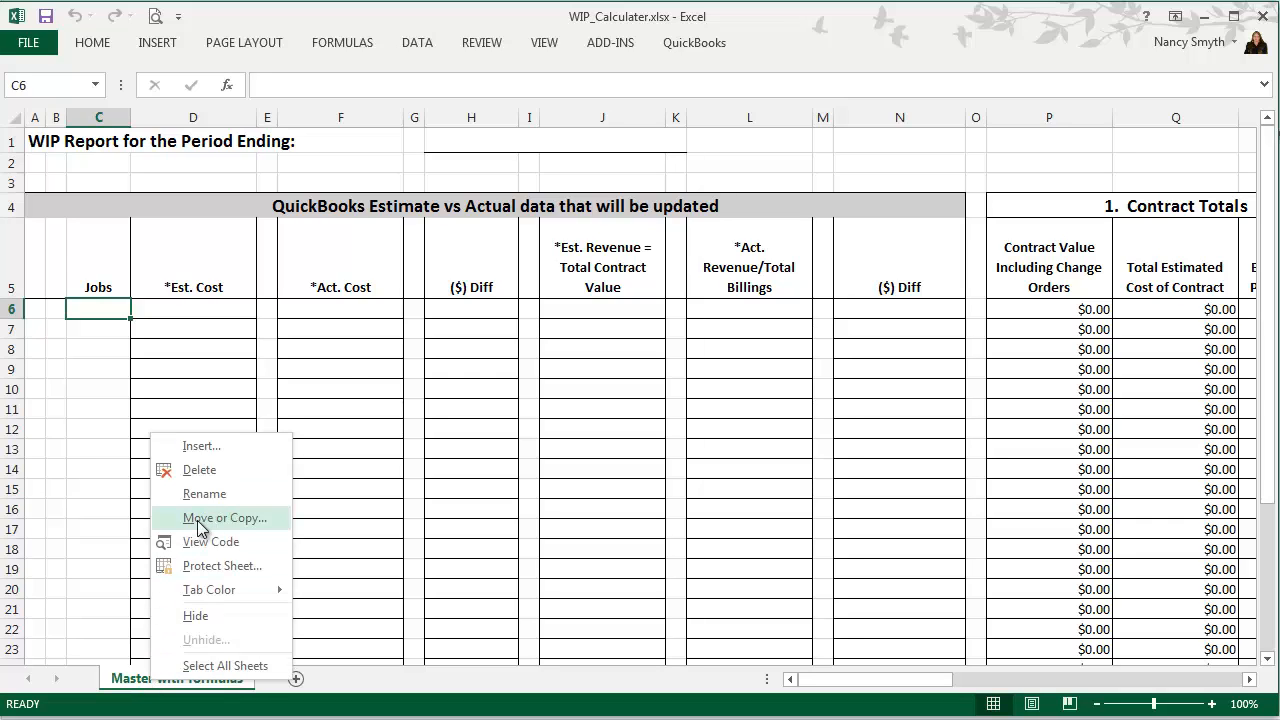
{"action": "left_click", "coordinate": [224, 518]}
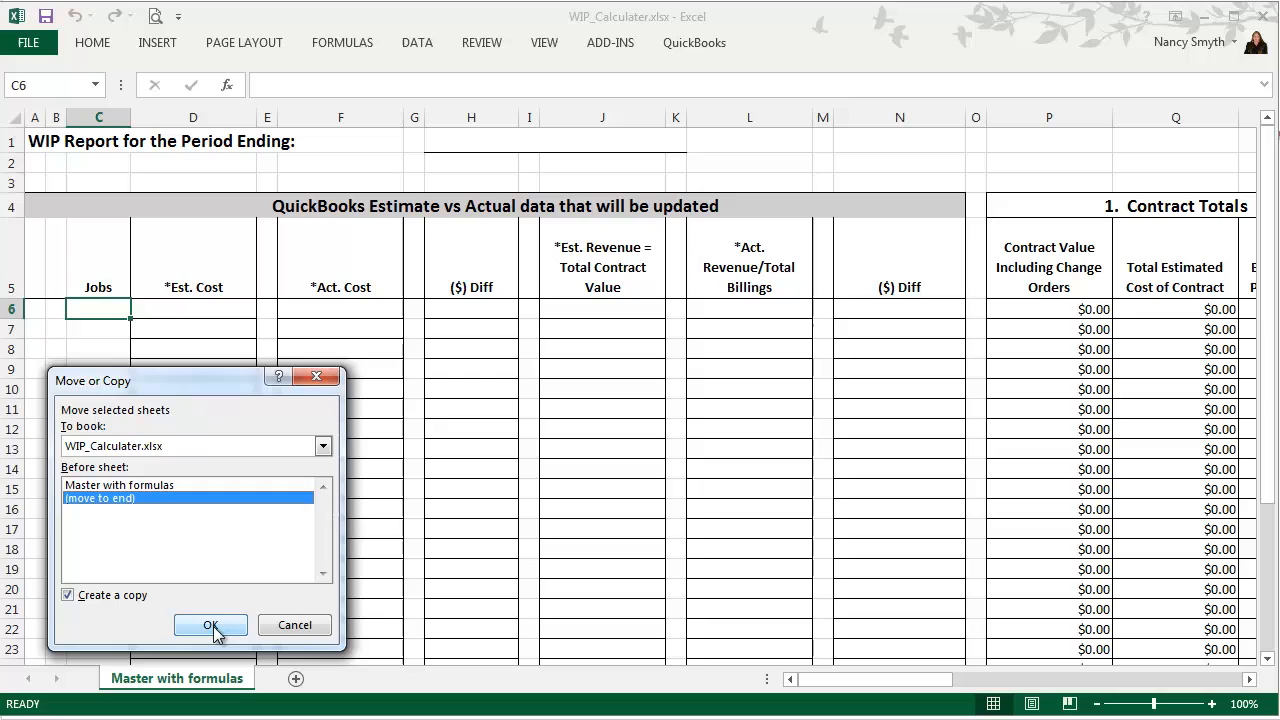
{"action": "left_click", "coordinate": [210, 625]}
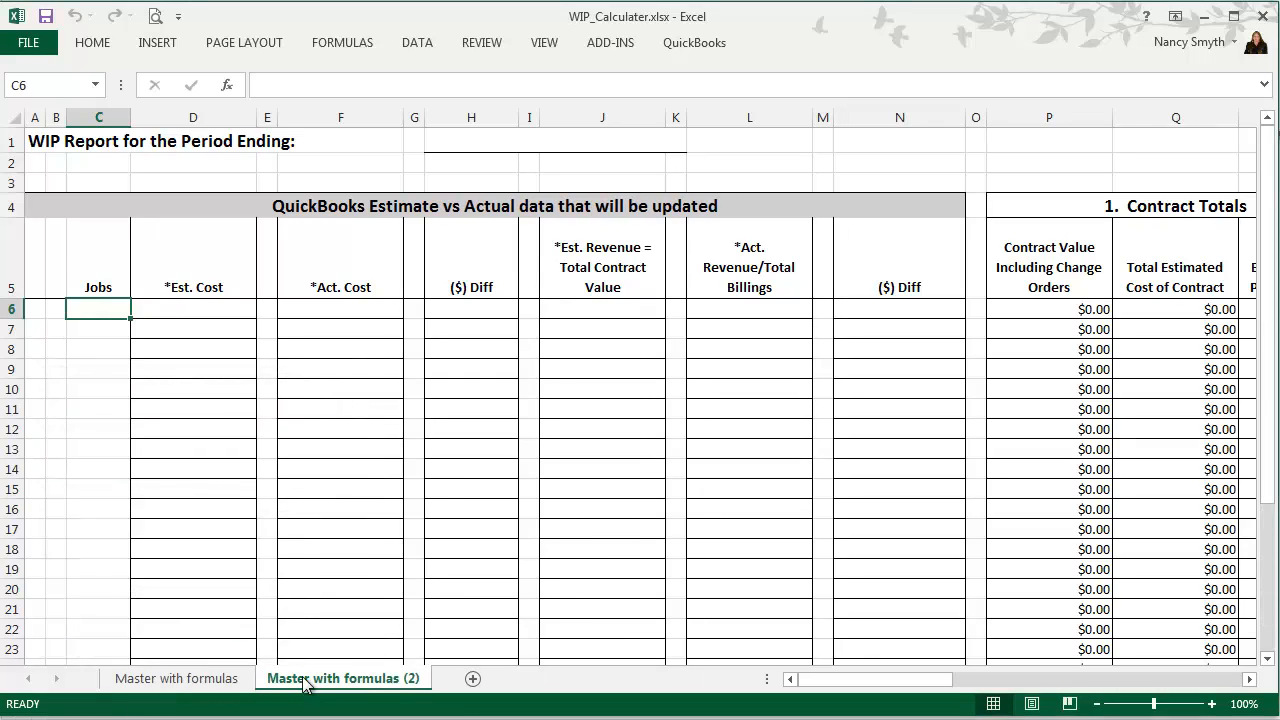
{"action": "right_click", "coordinate": [308, 680]}
{"action": "type", "text": "2013"}
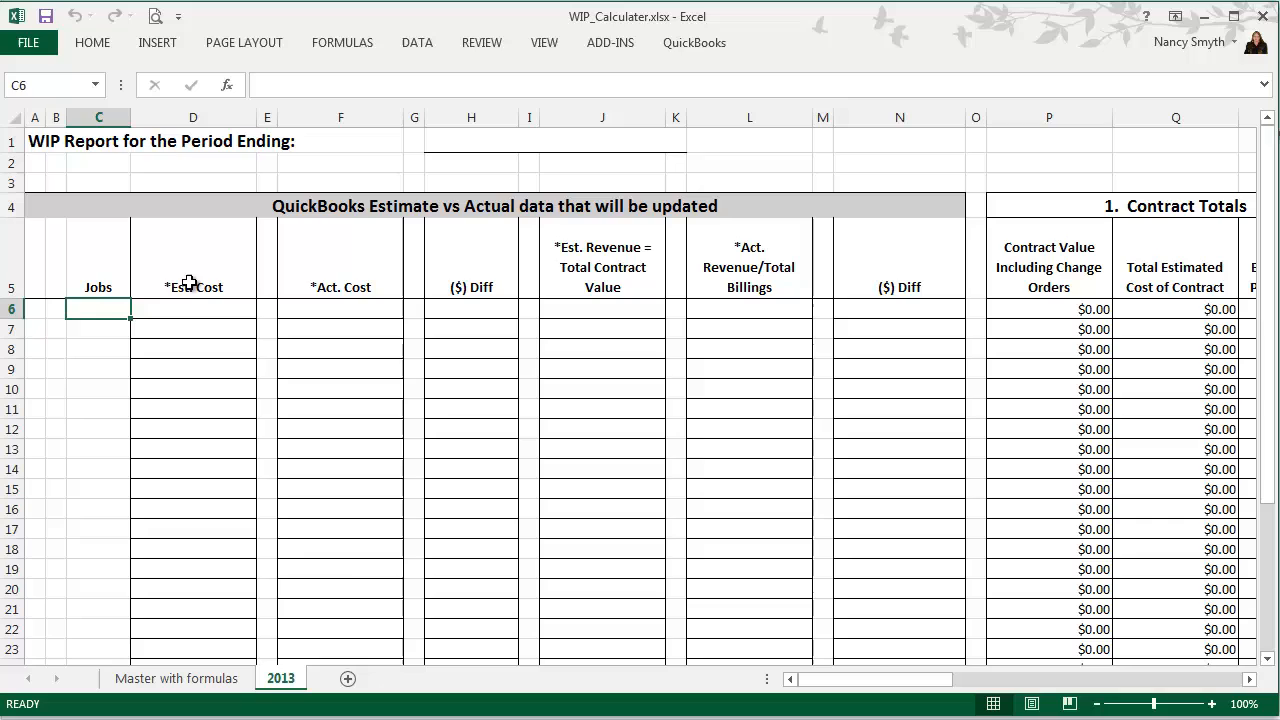
{"action": "mouse_move", "coordinate": [205, 290]}
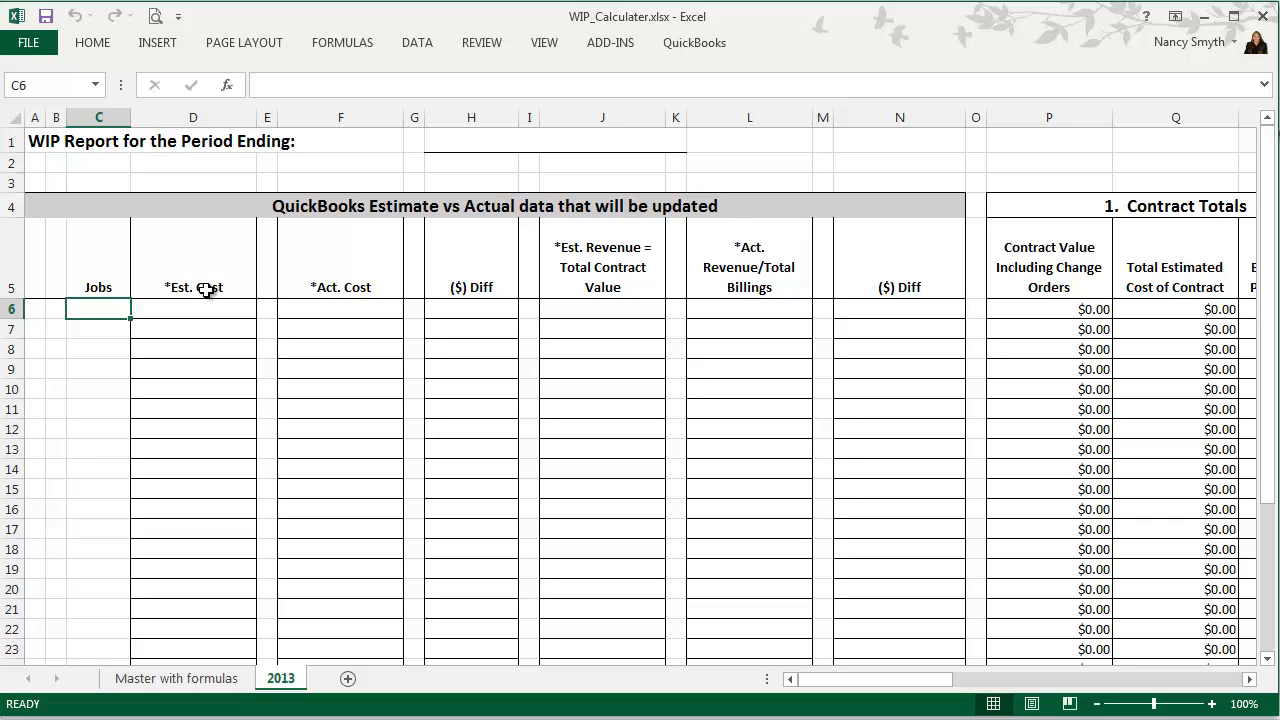
{"action": "mouse_move", "coordinate": [307, 287]}
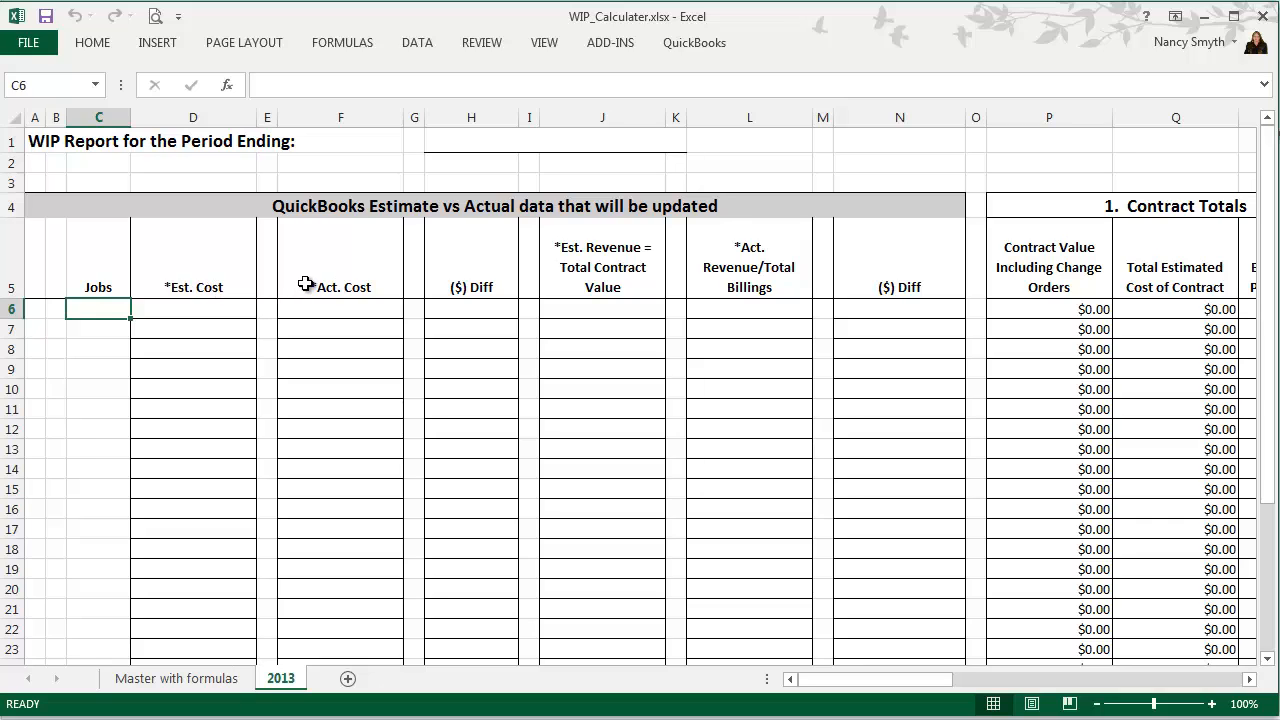
{"action": "mouse_move", "coordinate": [338, 288]}
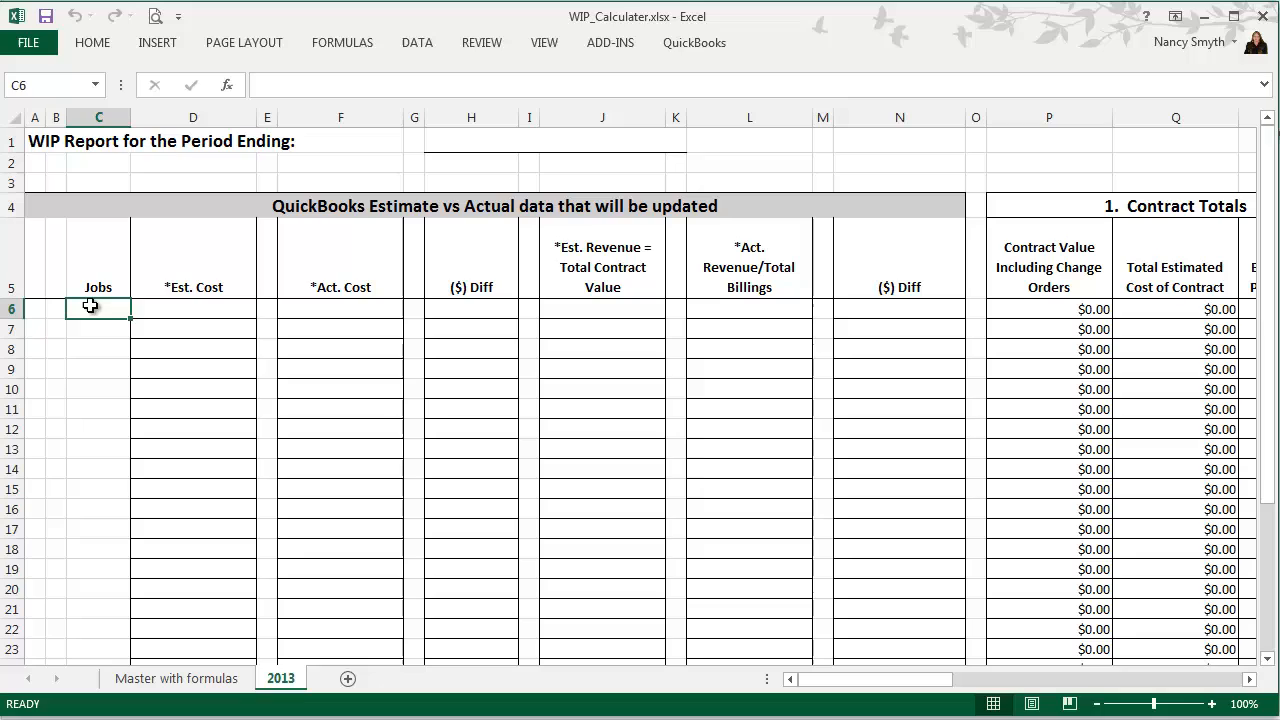
{"action": "type", "text": "138,455.00"}
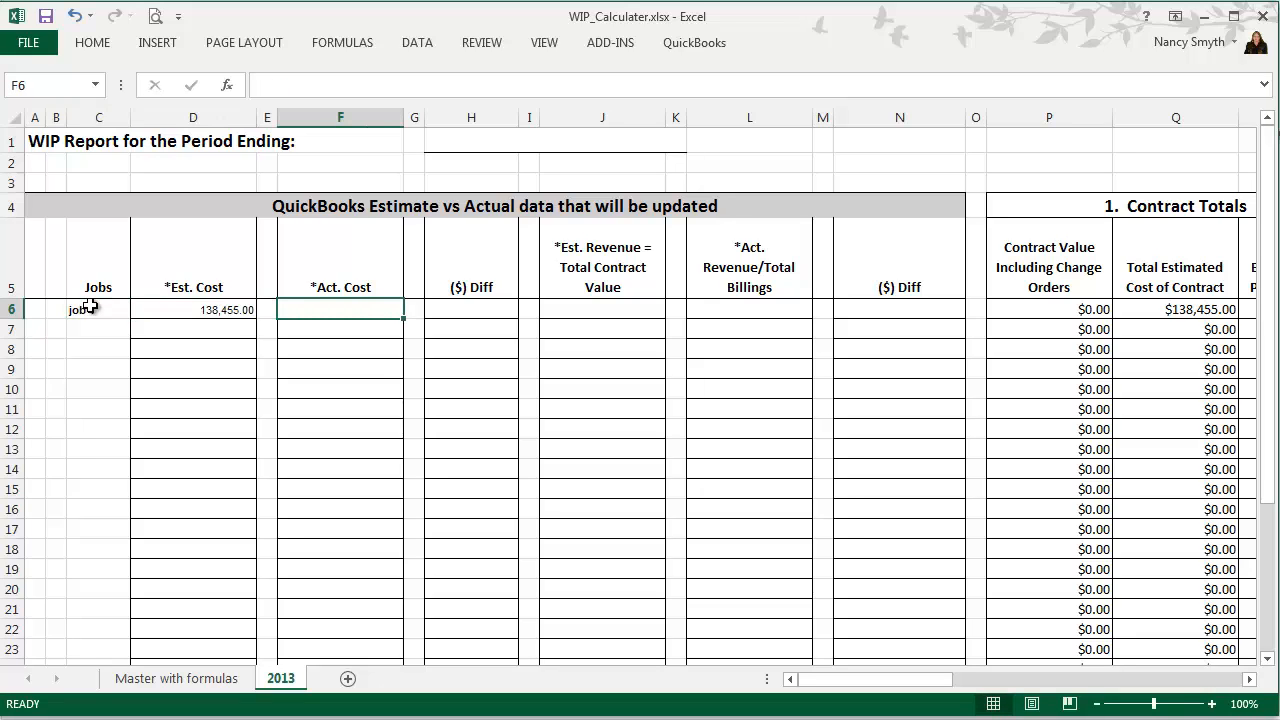
{"action": "type", "text": "143,468.05"}
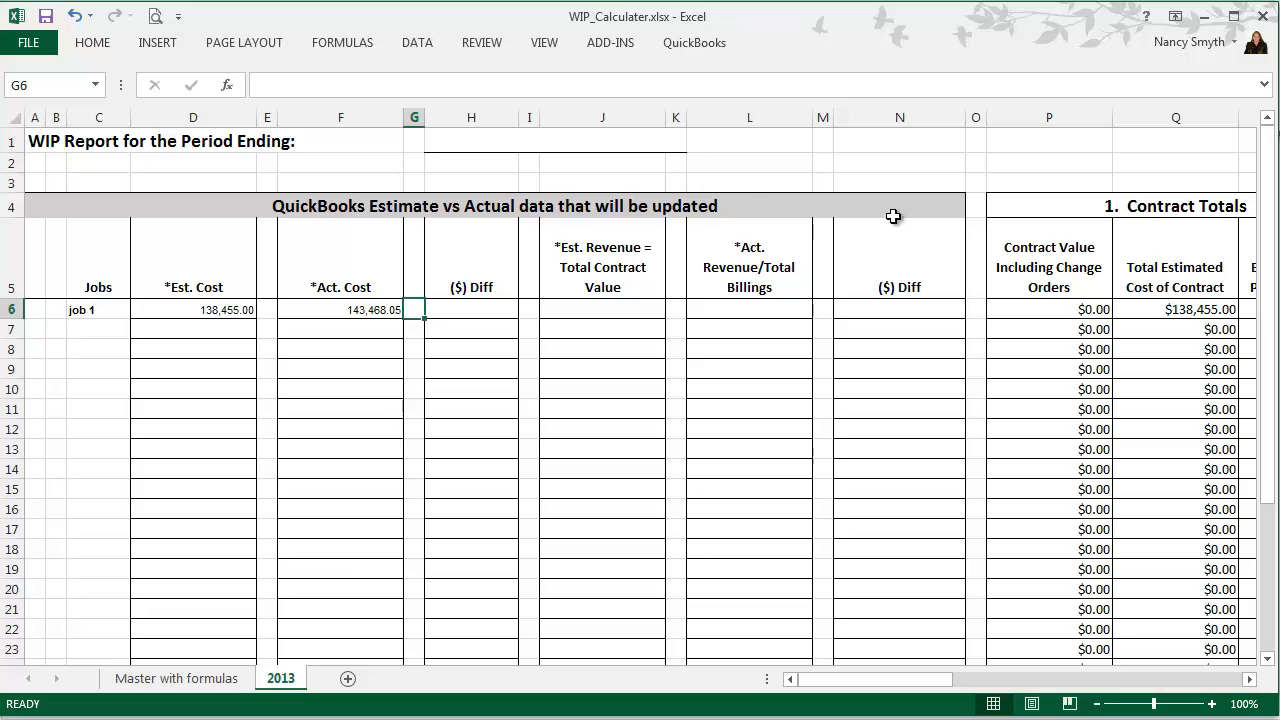
{"action": "mouse_move", "coordinate": [1160, 327]}
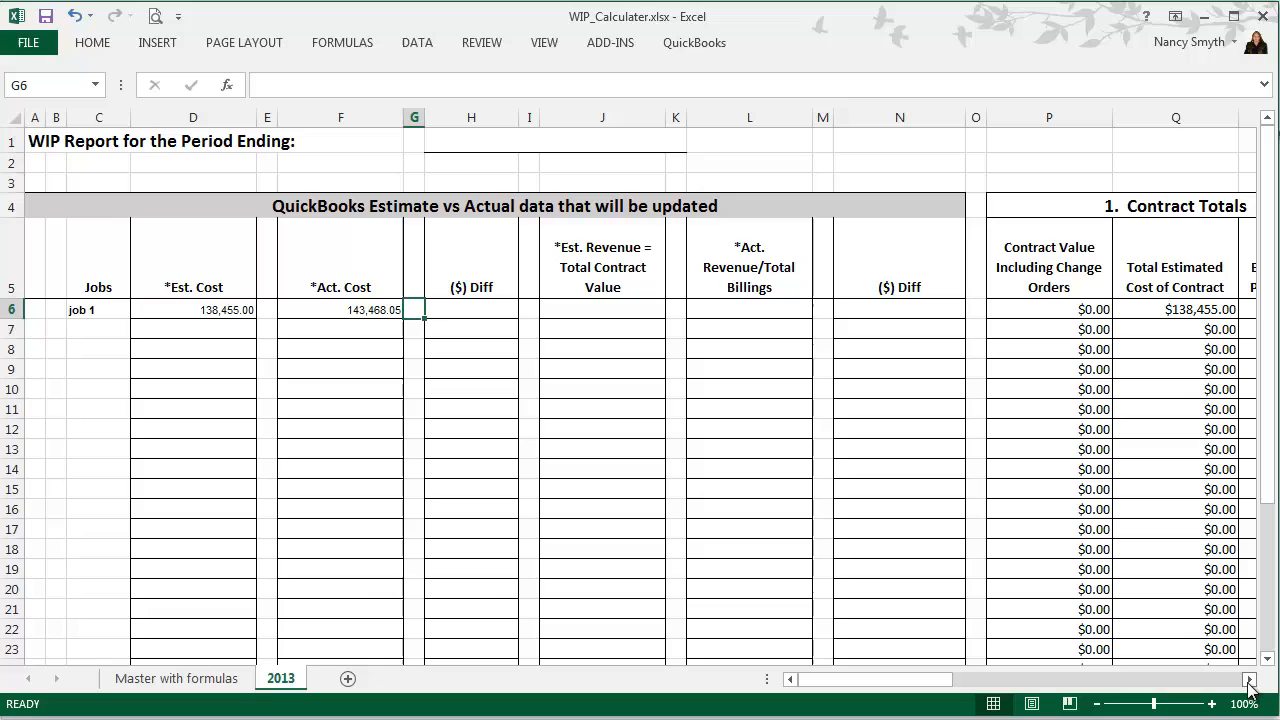
{"action": "scroll", "scroll_direction": "right", "scroll_amount": 3}
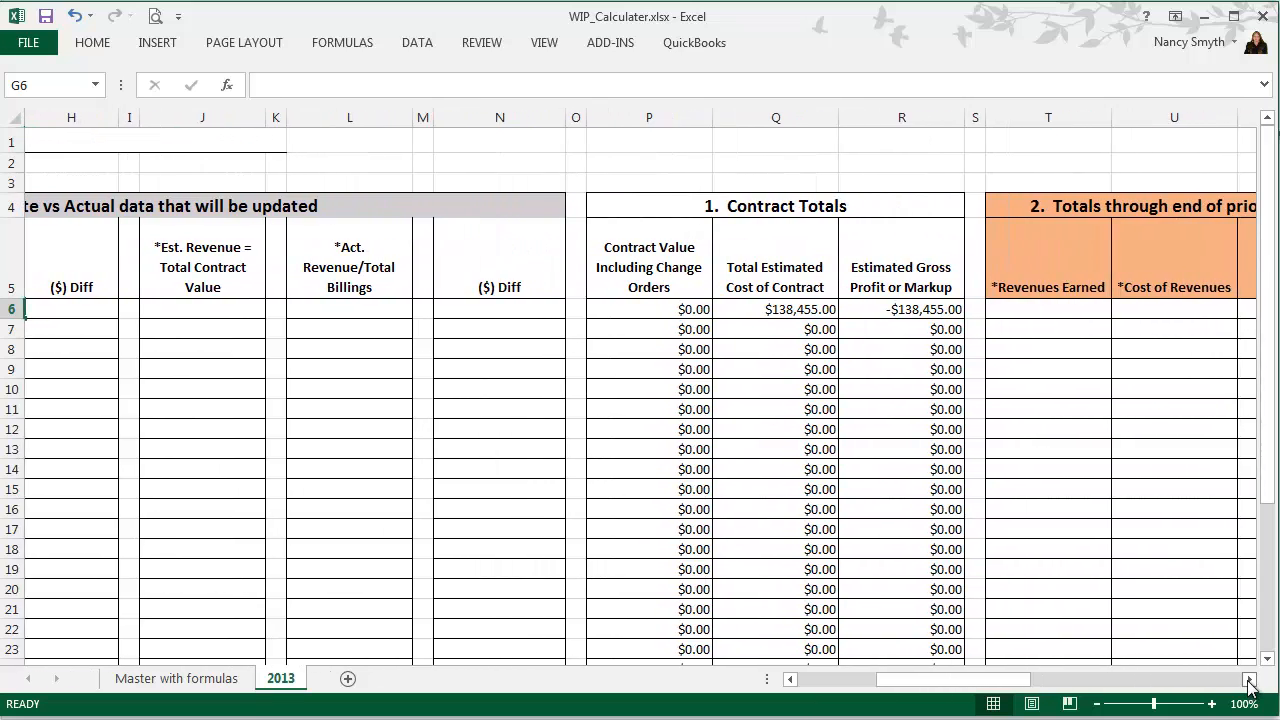
{"action": "scroll", "scroll_direction": "right", "scroll_amount": 3}
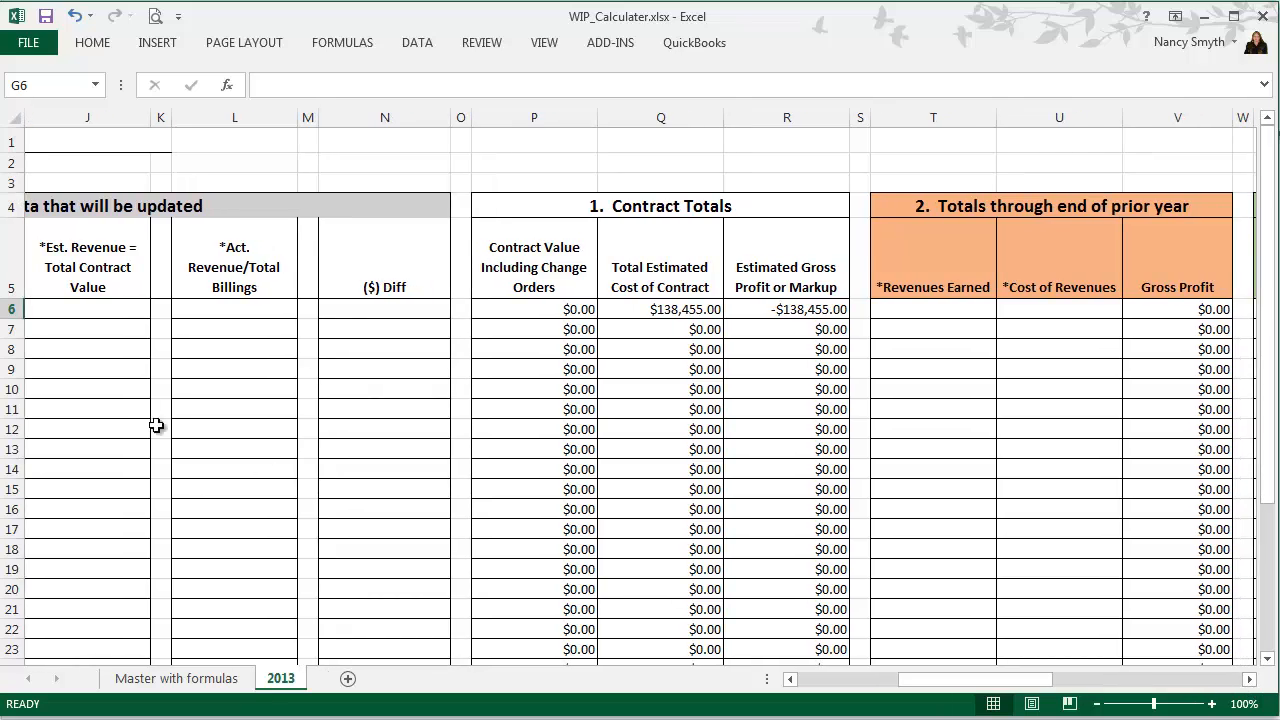
{"action": "left_click", "coordinate": [87, 310]}
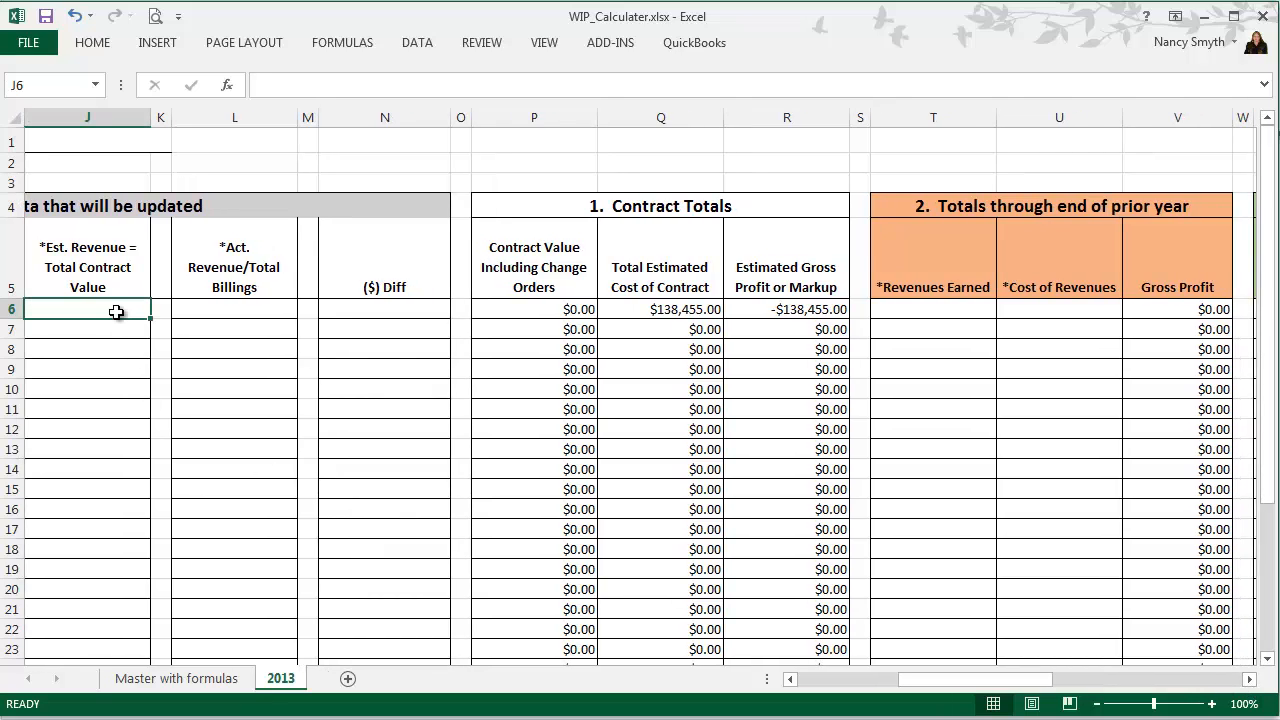
{"action": "type", "text": "207682.50"}
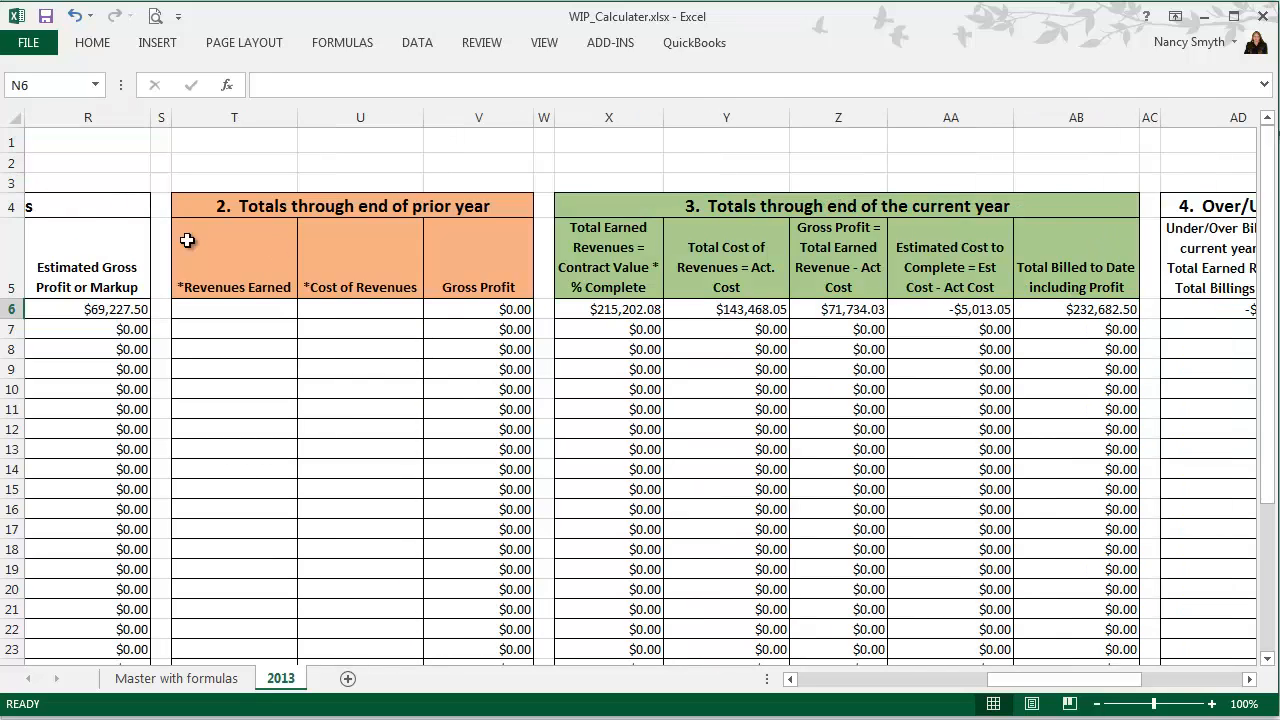
{"action": "mouse_move", "coordinate": [224, 287]}
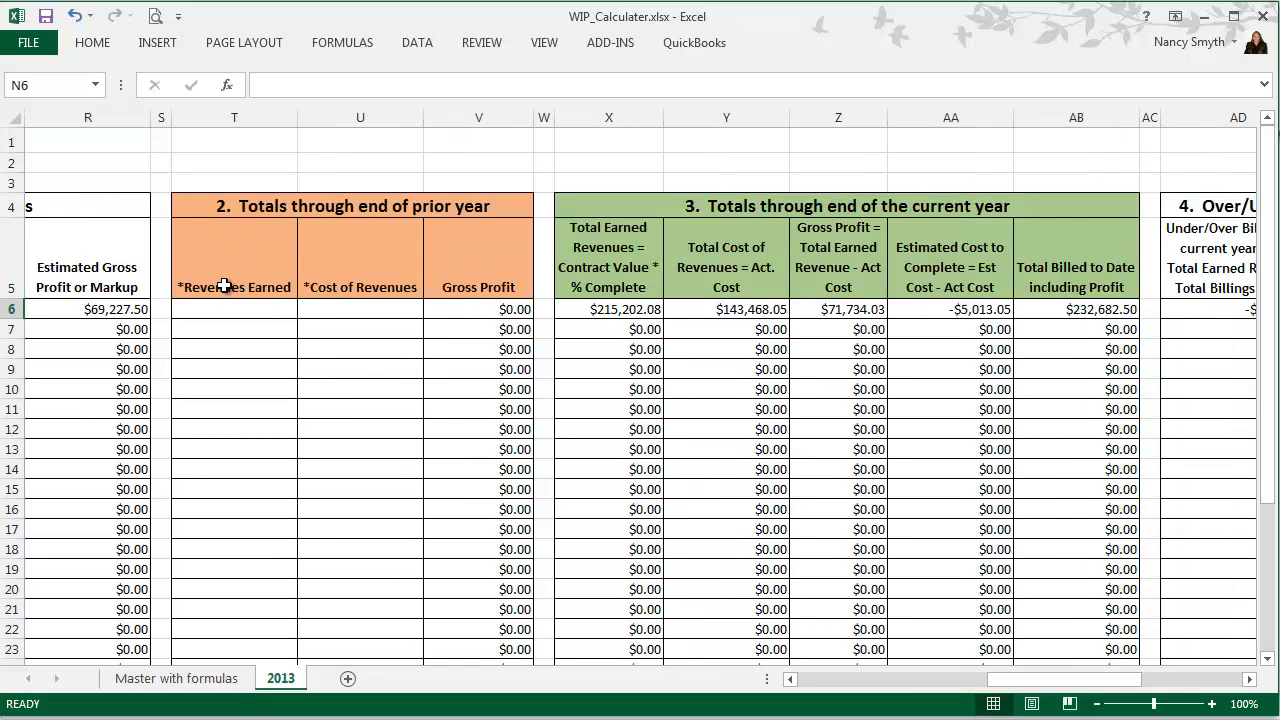
{"action": "mouse_move", "coordinate": [229, 288]}
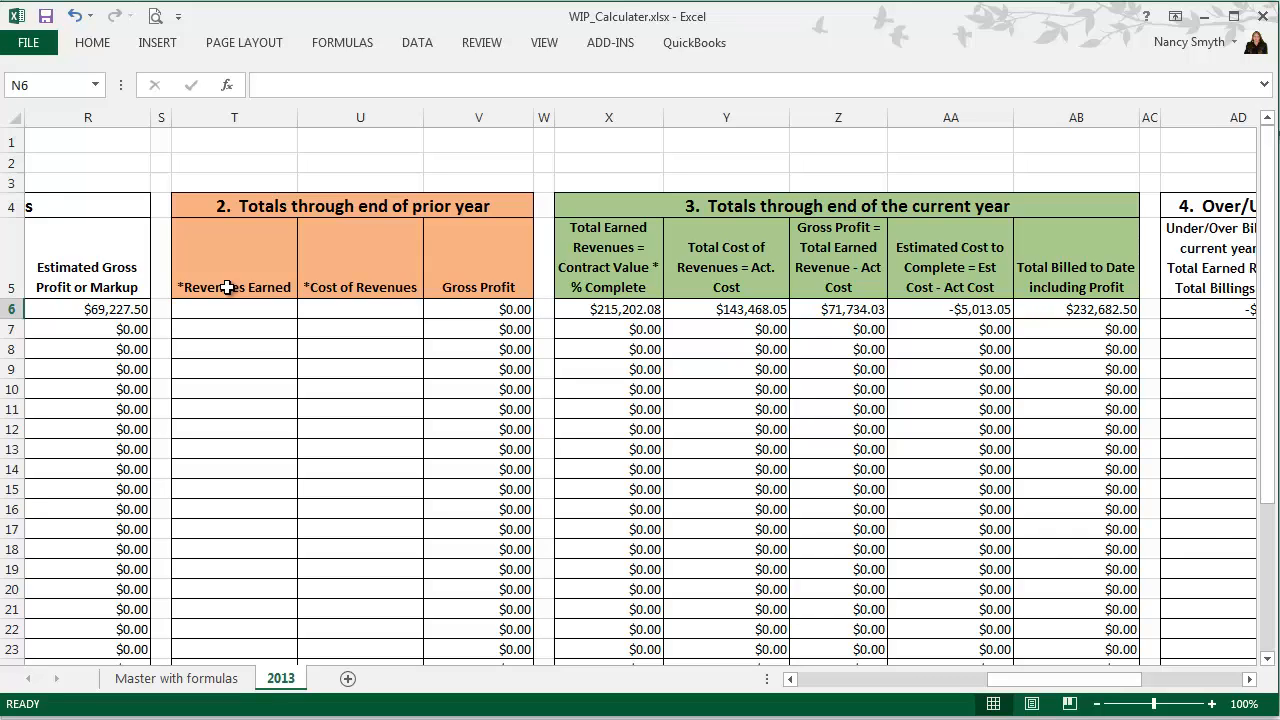
{"action": "mouse_move", "coordinate": [374, 287]}
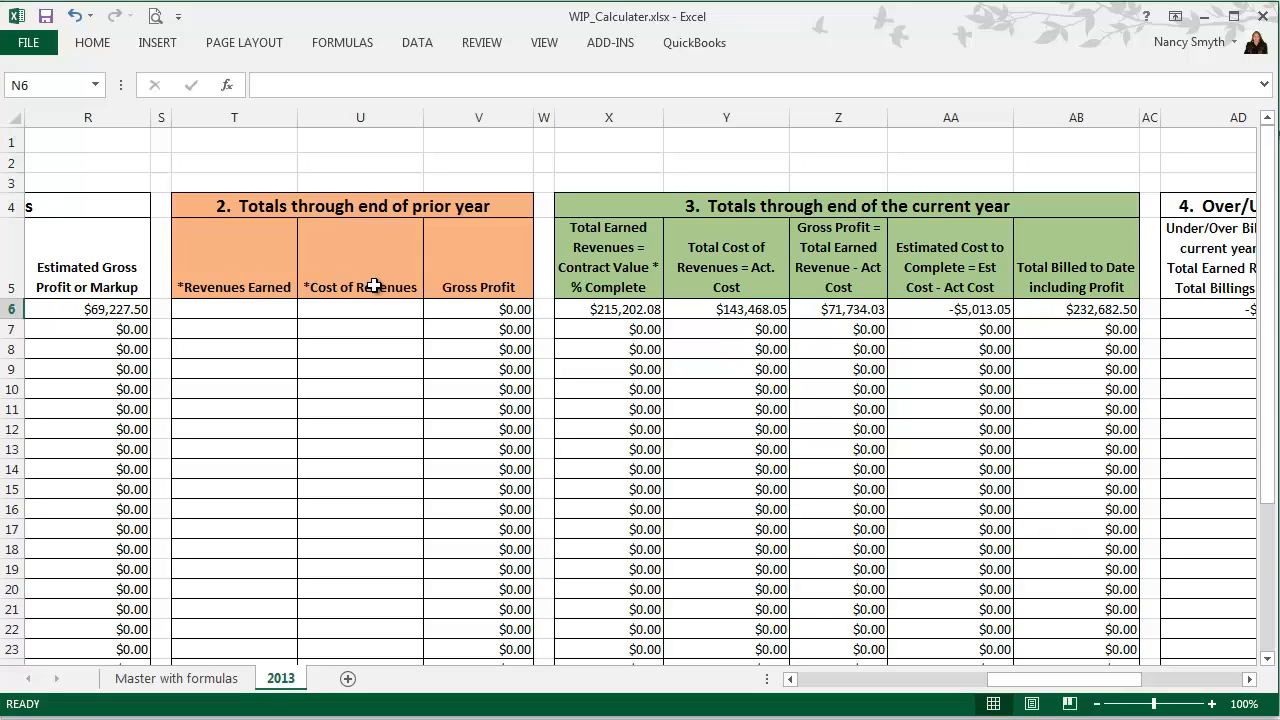
{"action": "mouse_move", "coordinate": [977, 508]}
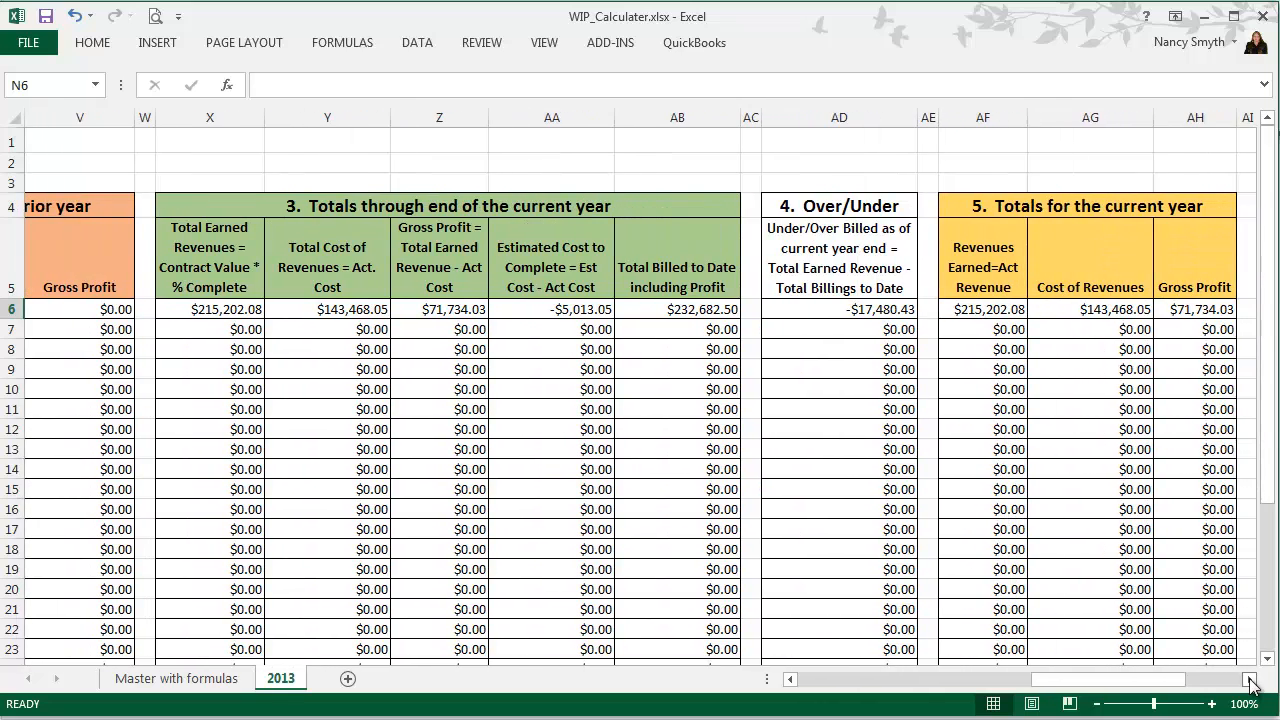
{"action": "mouse_move", "coordinate": [367, 222]}
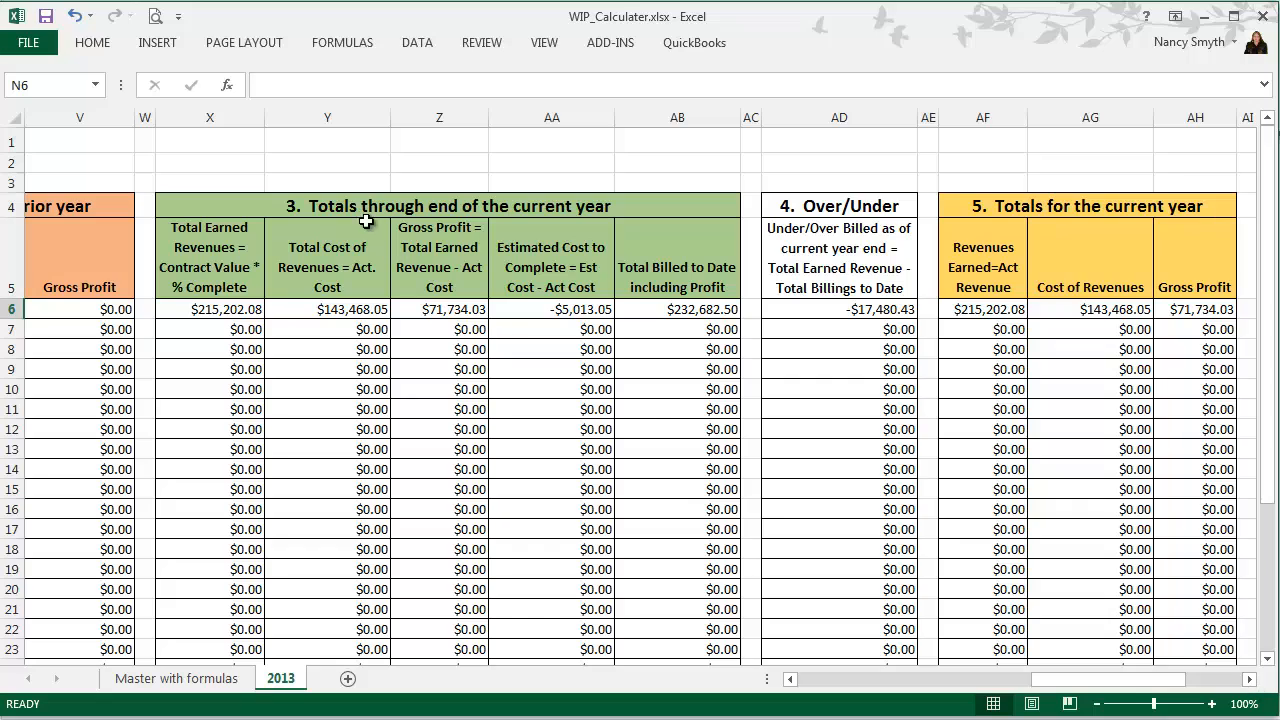
{"action": "mouse_move", "coordinate": [707, 309]}
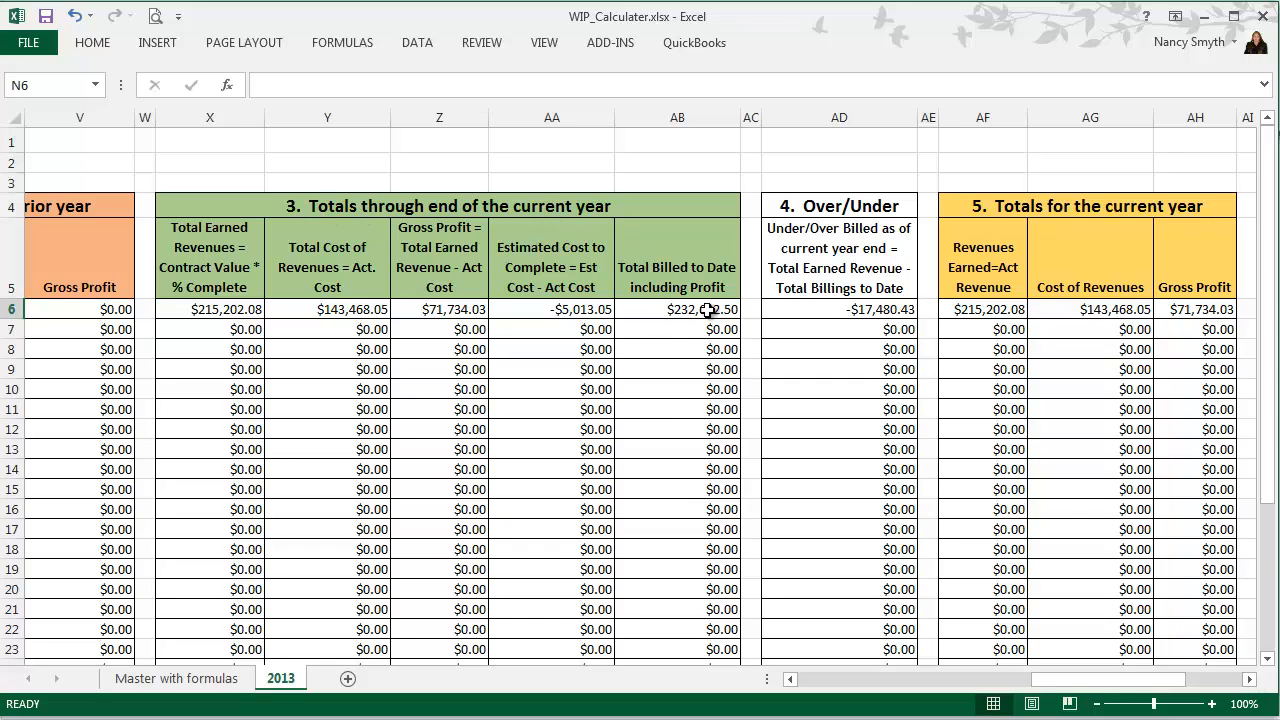
{"action": "mouse_move", "coordinate": [870, 320]}
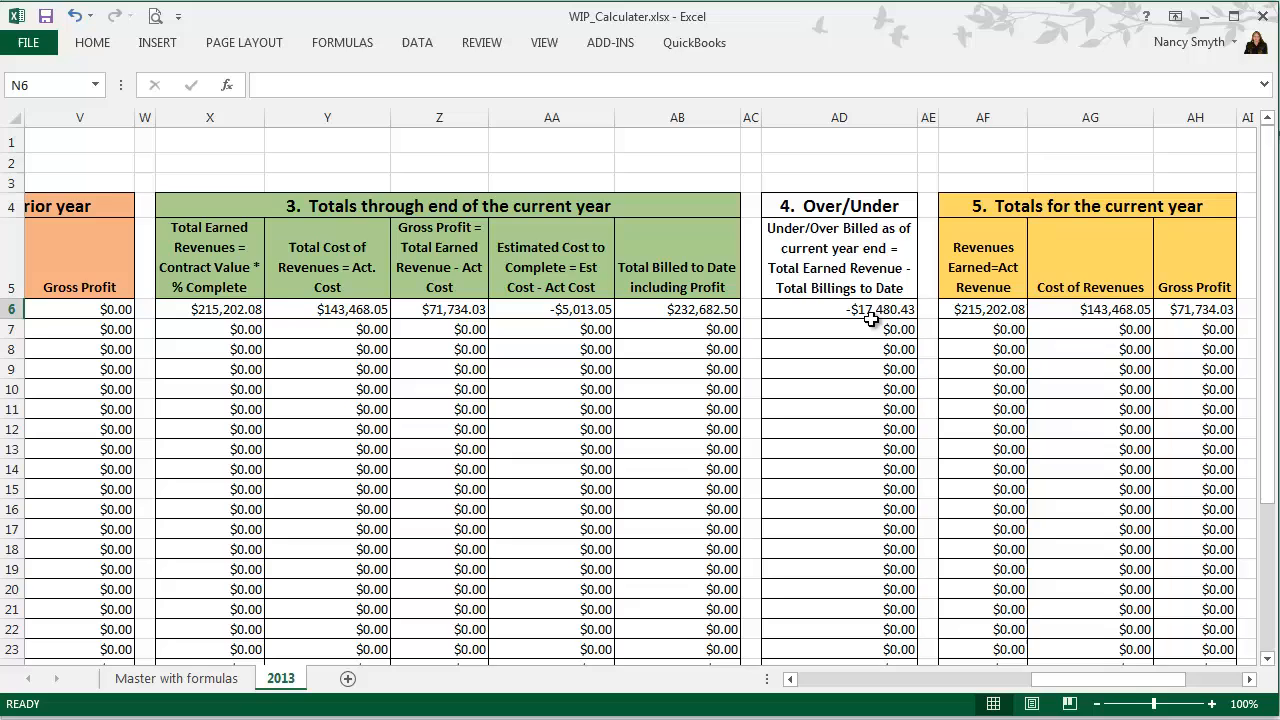
{"action": "scroll", "scroll_direction": "right", "scroll_amount": 3}
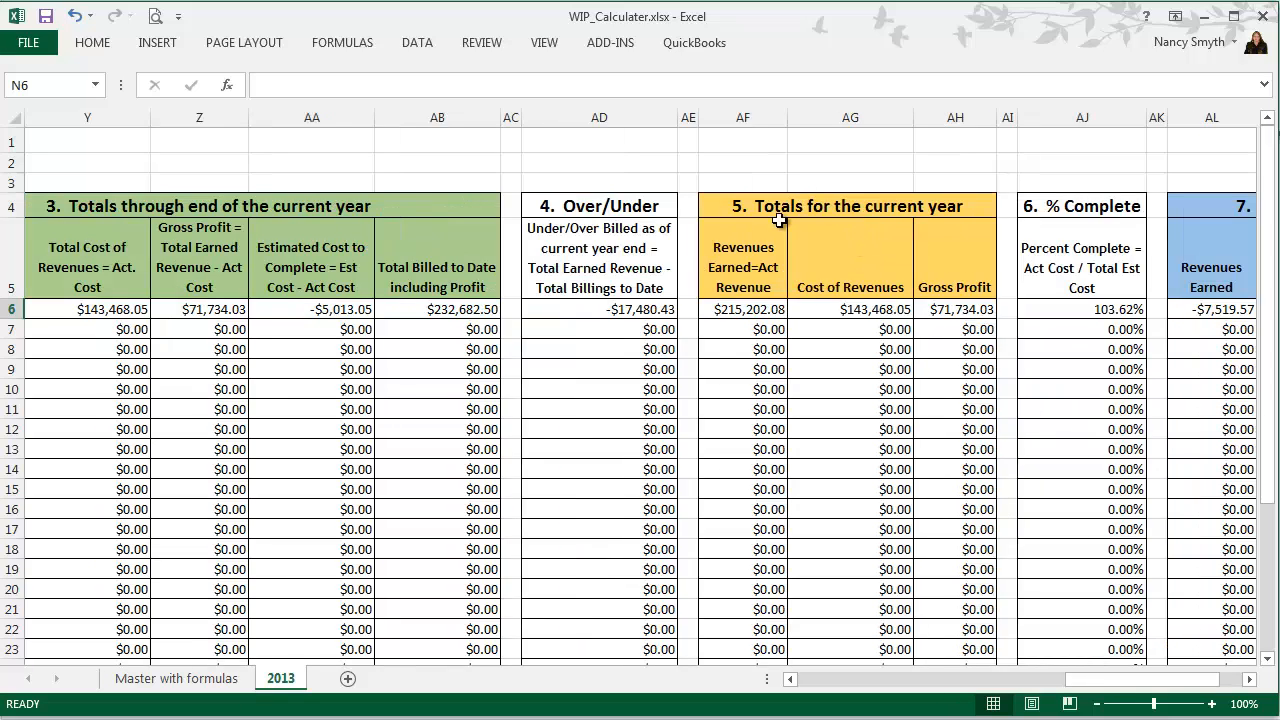
{"action": "mouse_move", "coordinate": [1082, 357]}
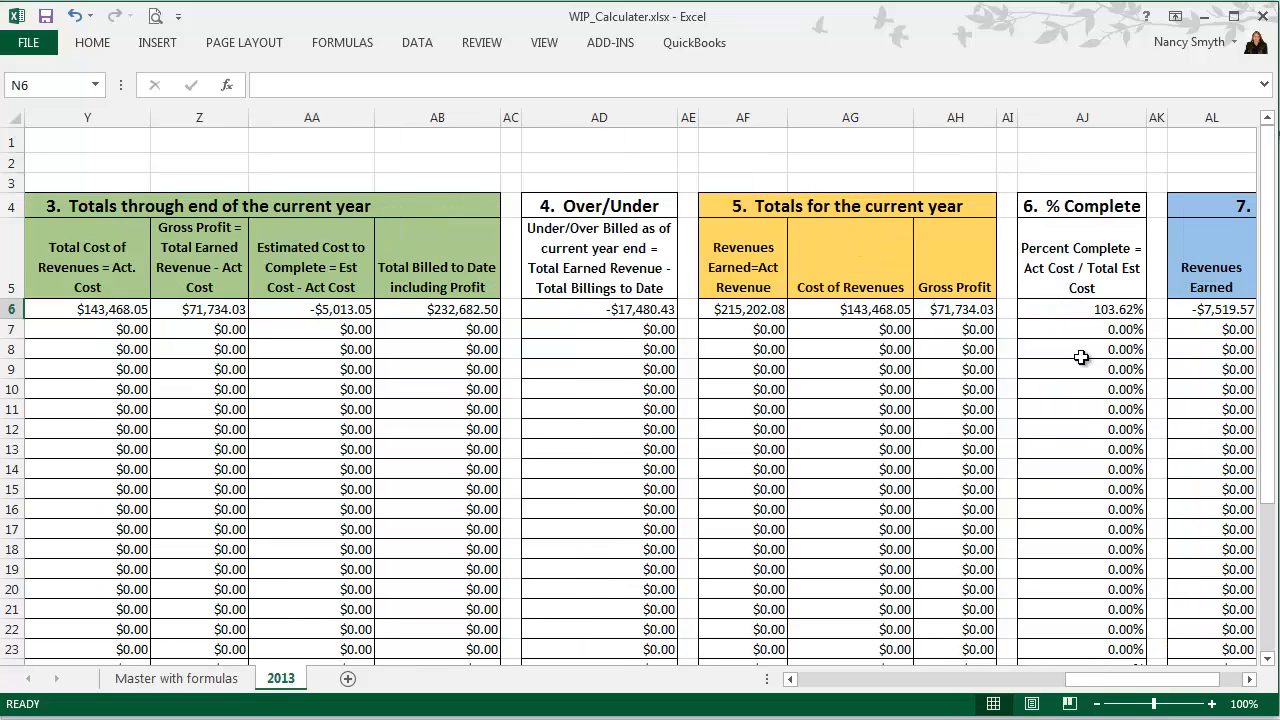
{"action": "scroll", "scroll_direction": "right", "scroll_amount": 3}
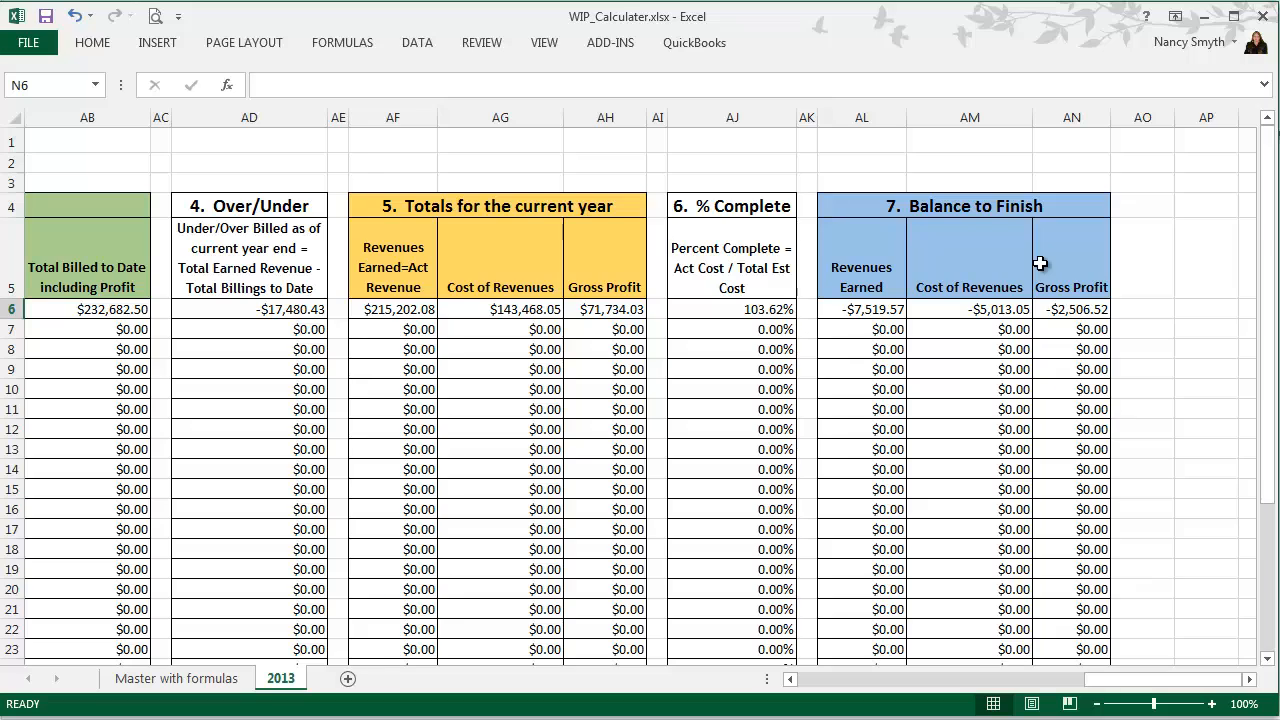
{"action": "mouse_move", "coordinate": [864, 296]}
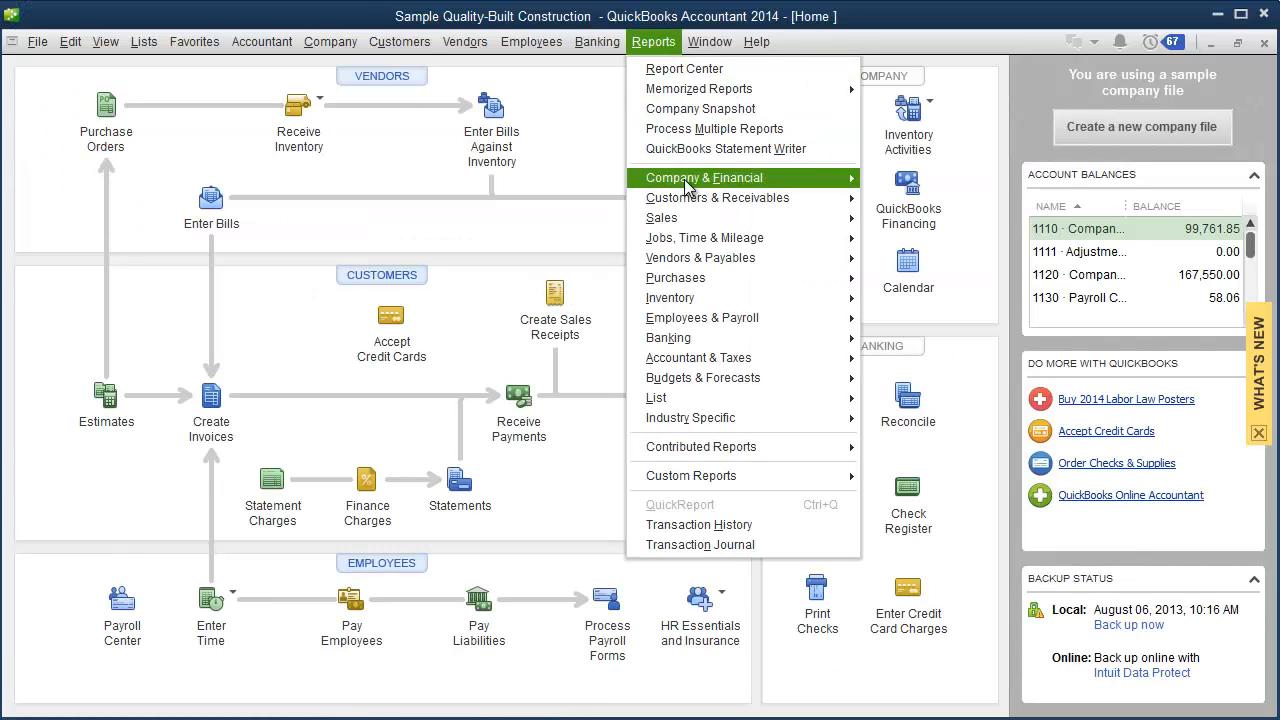
{"action": "mouse_move", "coordinate": [704, 237]}
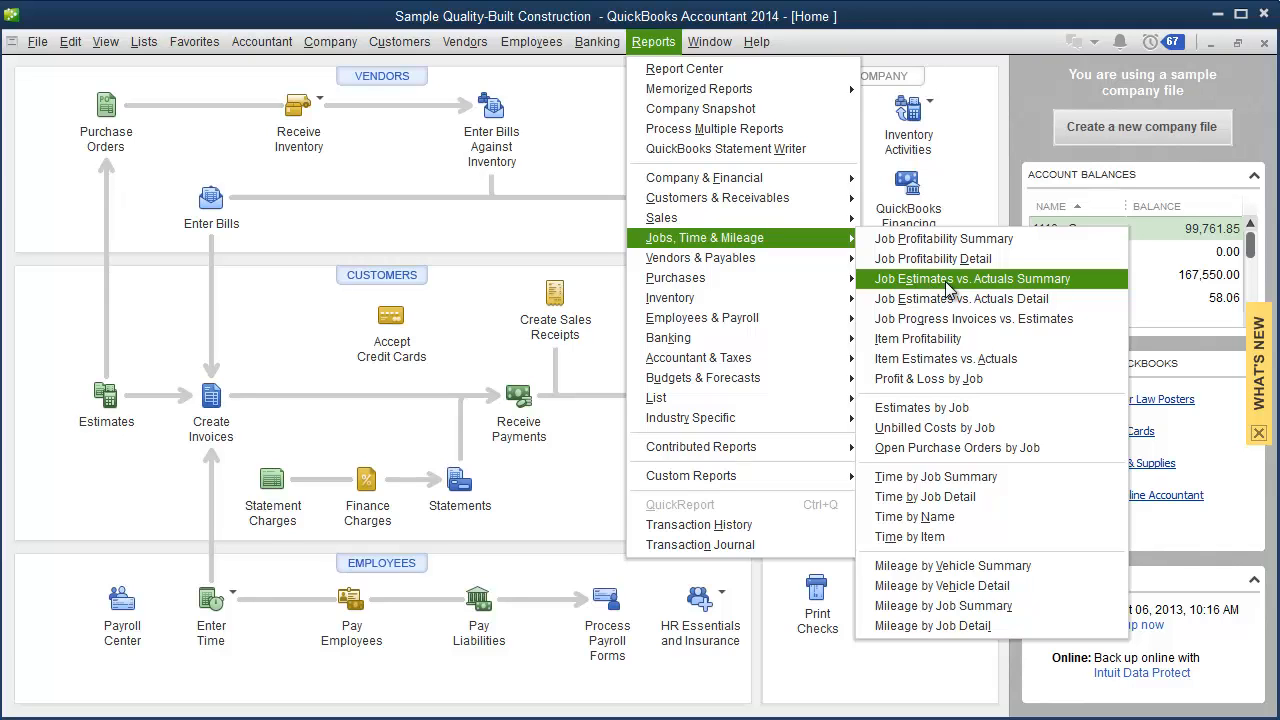
- Open the Job Estimates vs. Actuals Summary report from the Jobs, Time & Mileage reports
{"action": "left_click", "coordinate": [949, 278]}
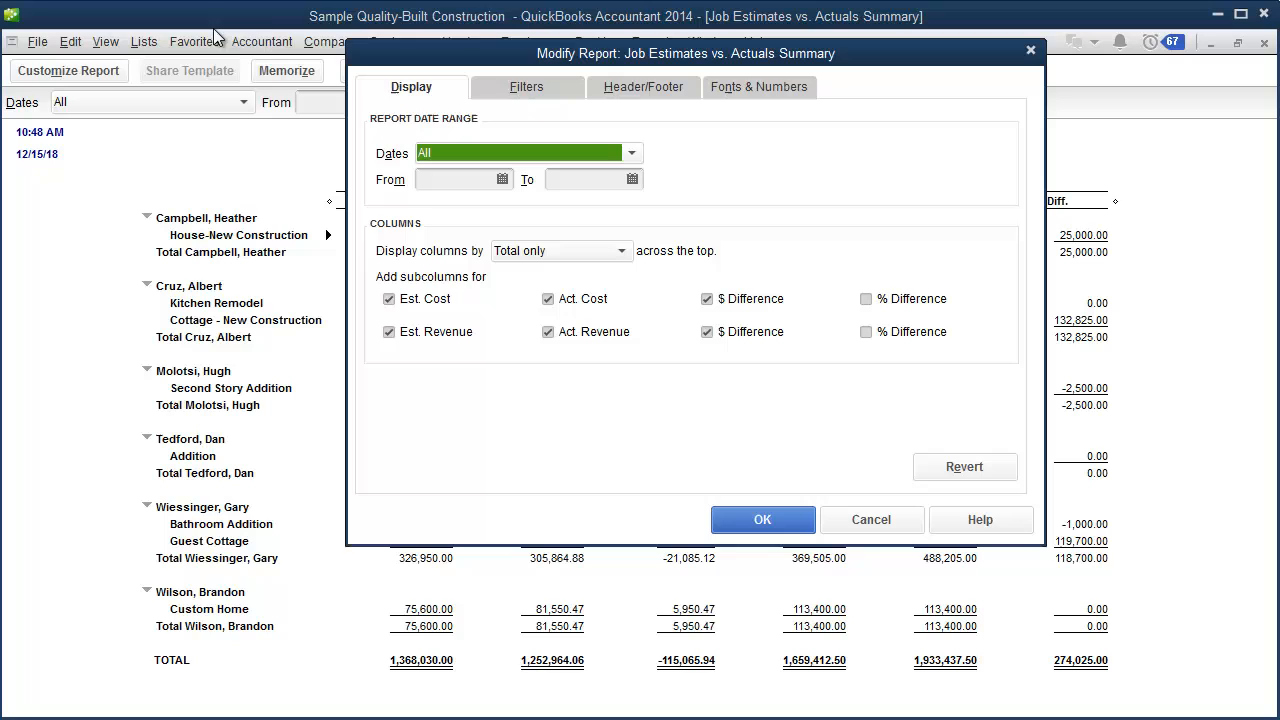
{"action": "mouse_move", "coordinate": [522, 92]}
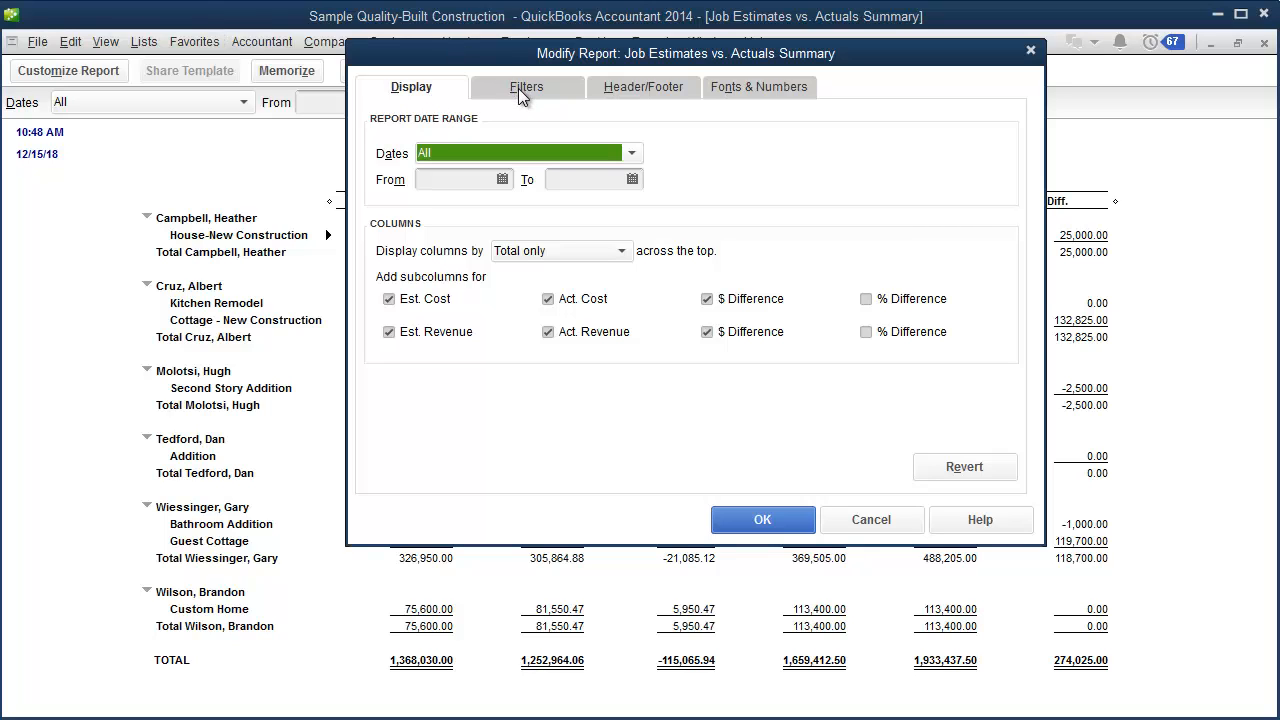
- Add a Job Type filter set to WIP and apply it to the summary report
{"action": "left_click", "coordinate": [527, 87]}
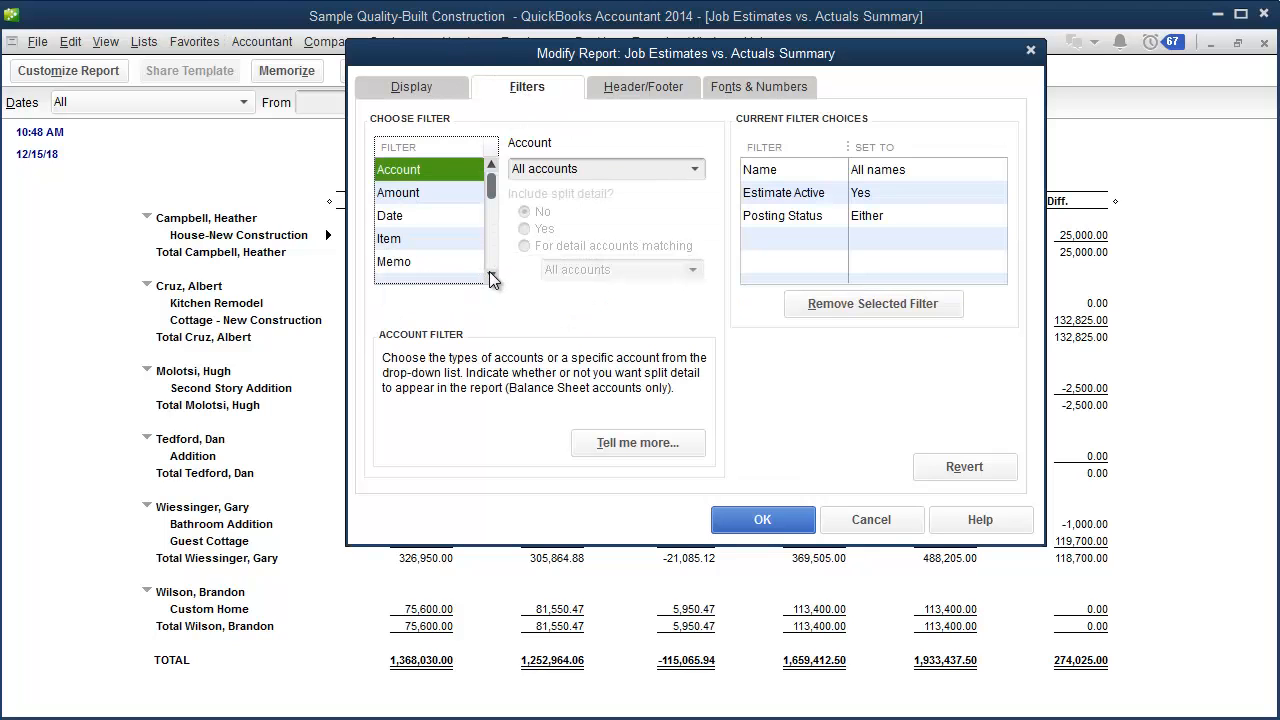
{"action": "scroll", "scroll_direction": "down", "scroll_amount": 3}
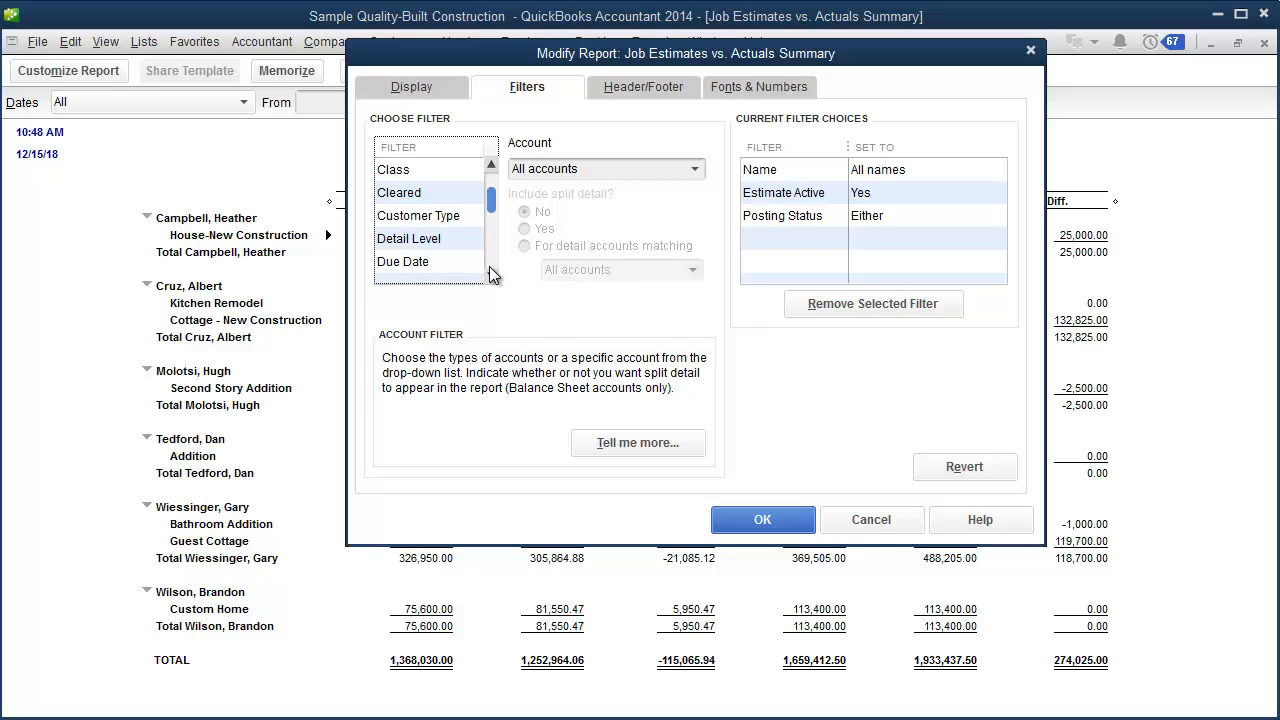
{"action": "scroll", "scroll_direction": "down", "scroll_amount": 3}
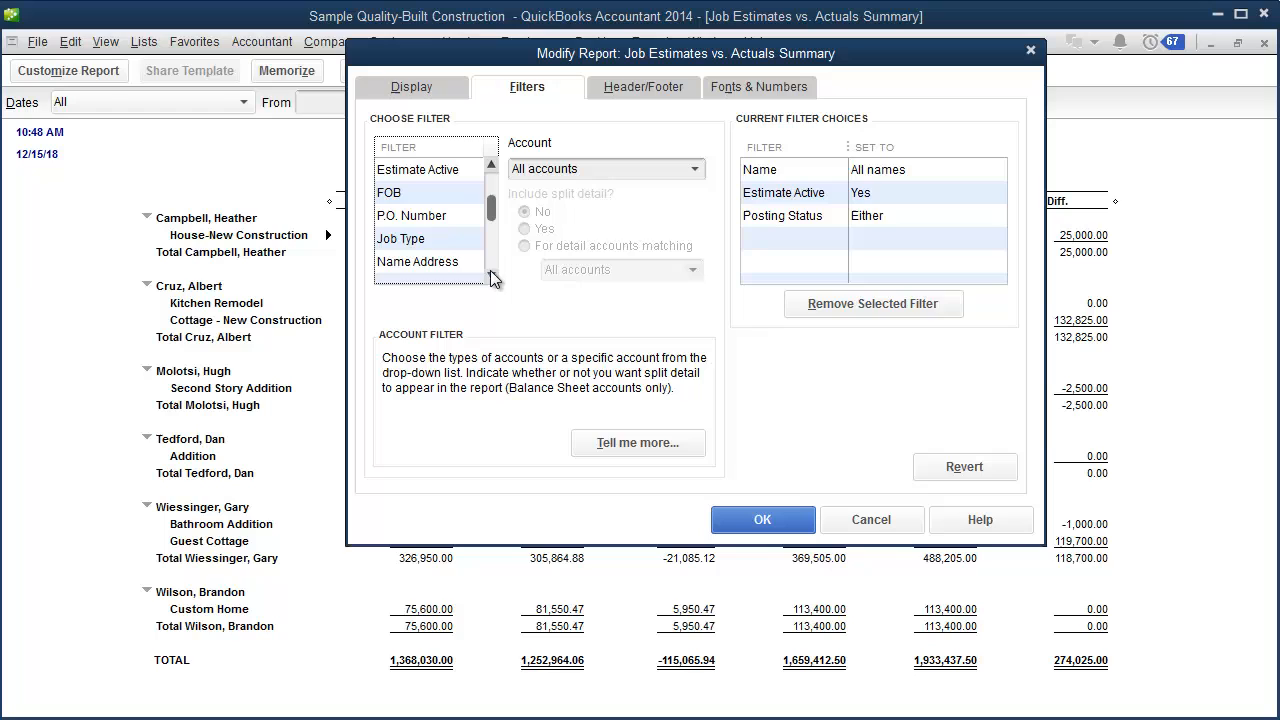
{"action": "left_click", "coordinate": [401, 238]}
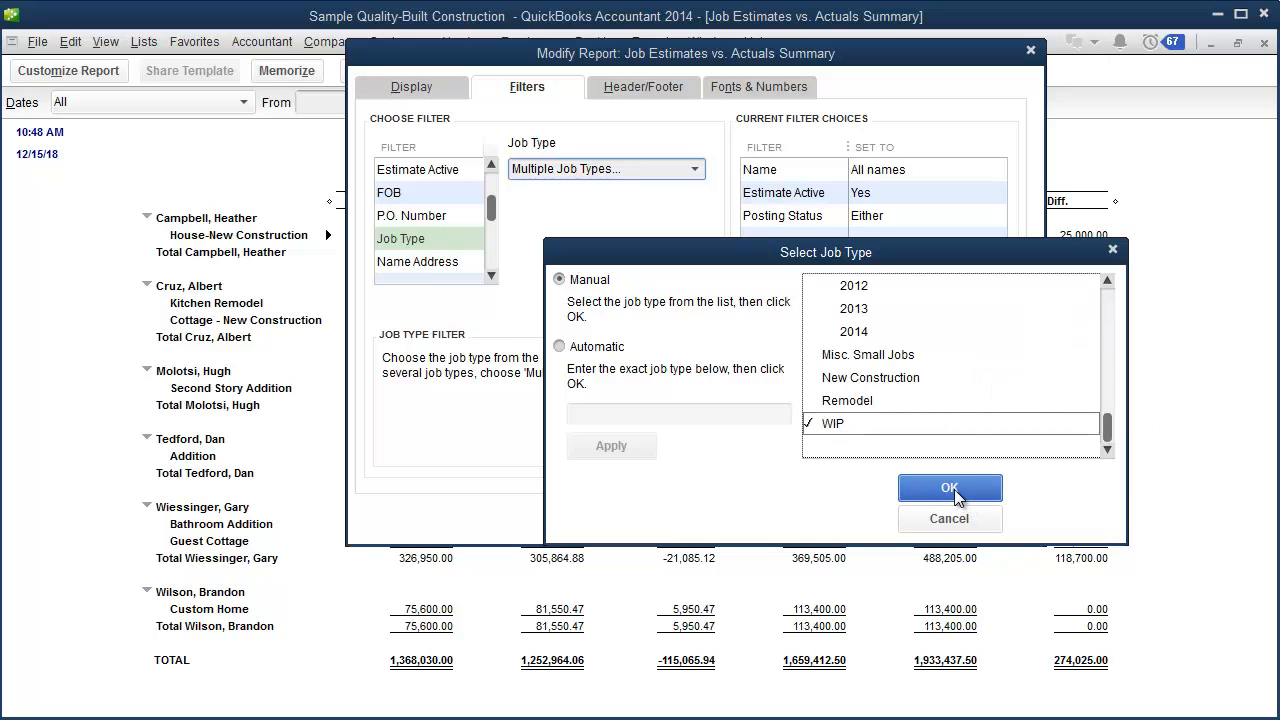
{"action": "left_click", "coordinate": [950, 487]}
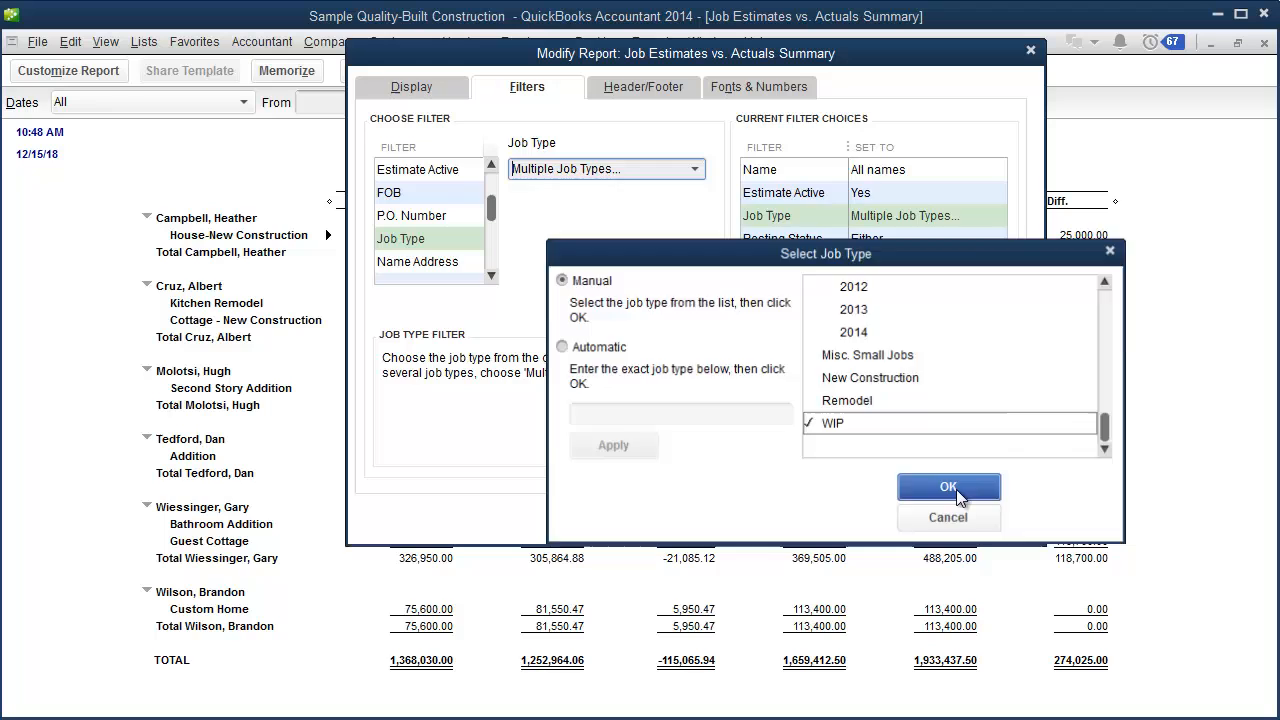
{"action": "left_click", "coordinate": [948, 487]}
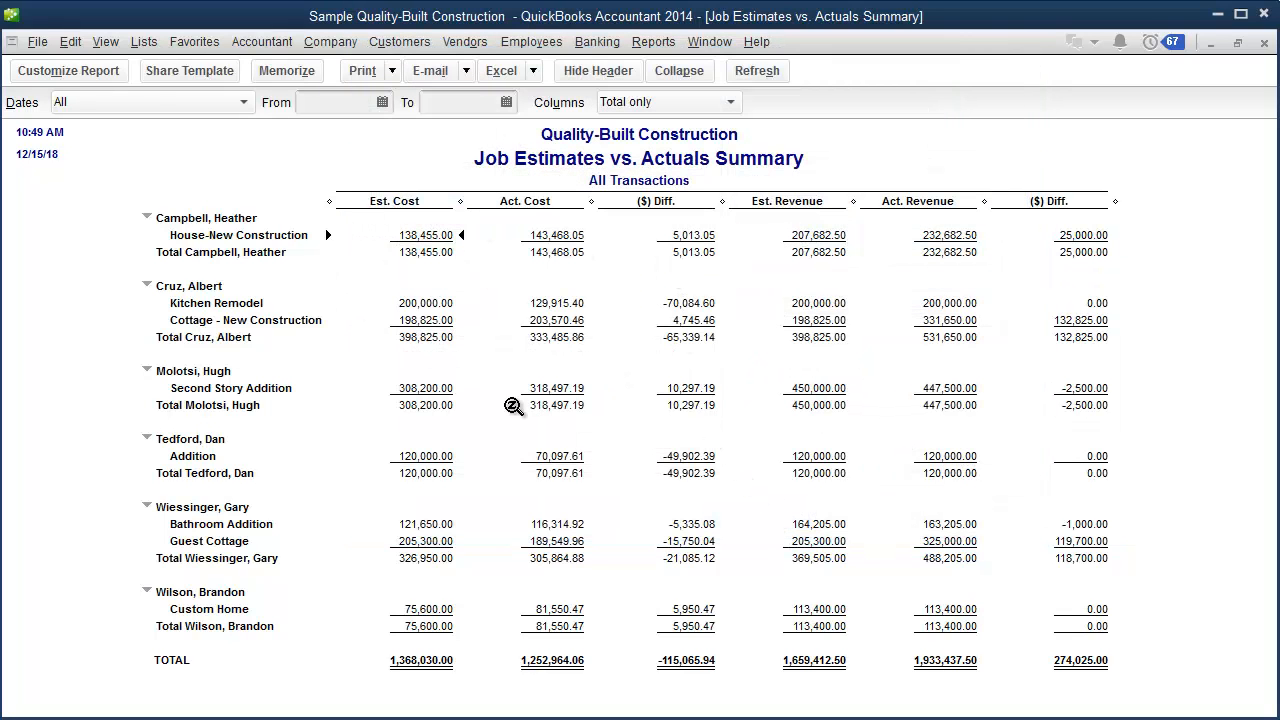
{"action": "mouse_move", "coordinate": [651, 123]}
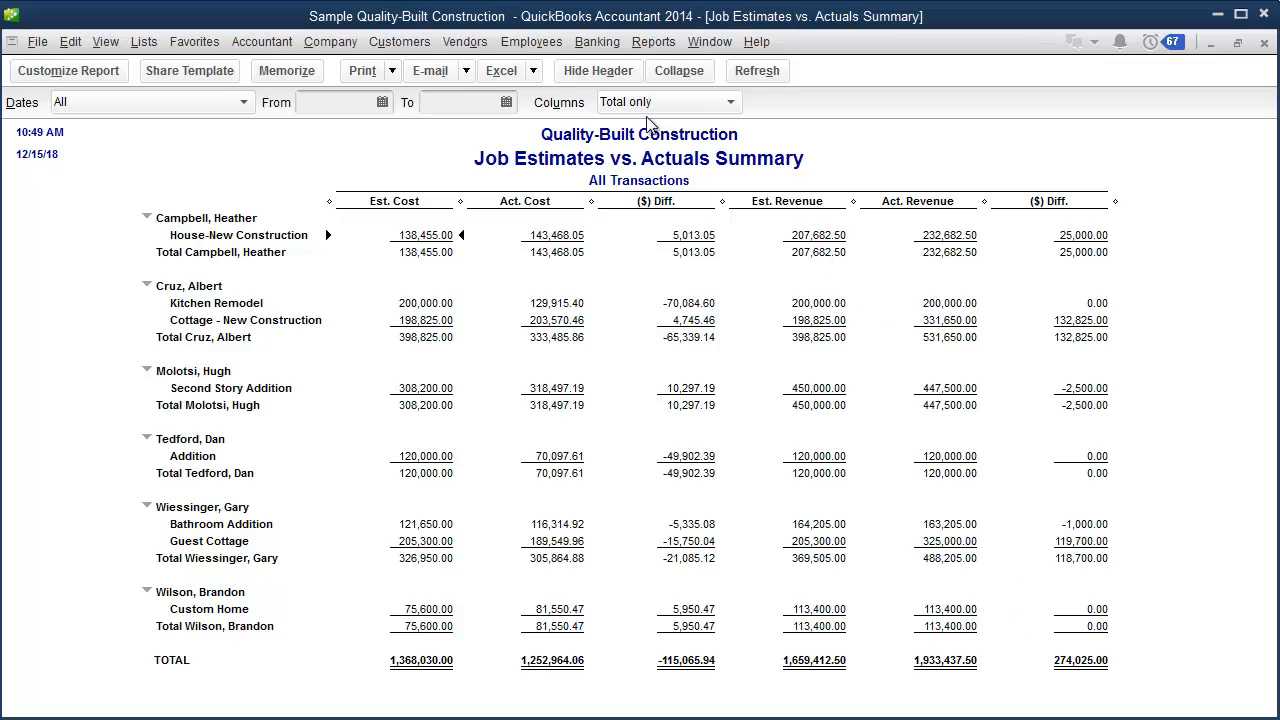
- Collapse the report to one row per customer and export it to a new Excel workbook
{"action": "left_click", "coordinate": [679, 70]}
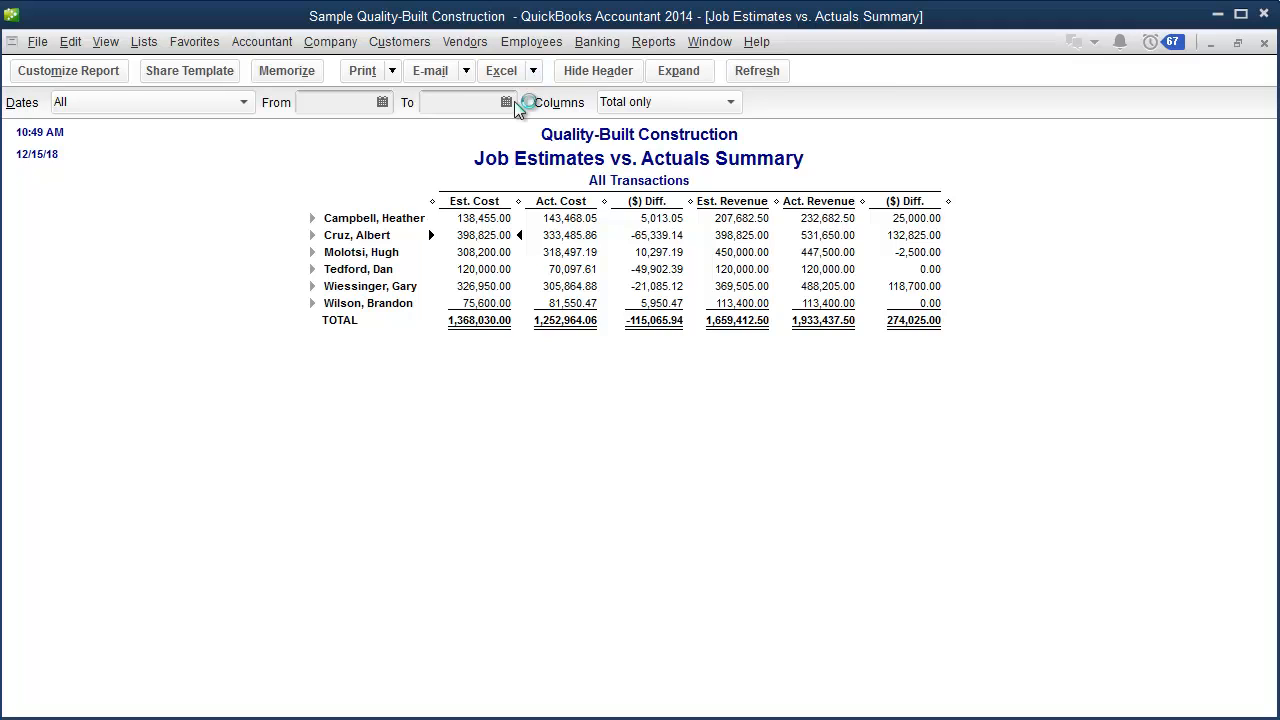
{"action": "left_click", "coordinate": [503, 70]}
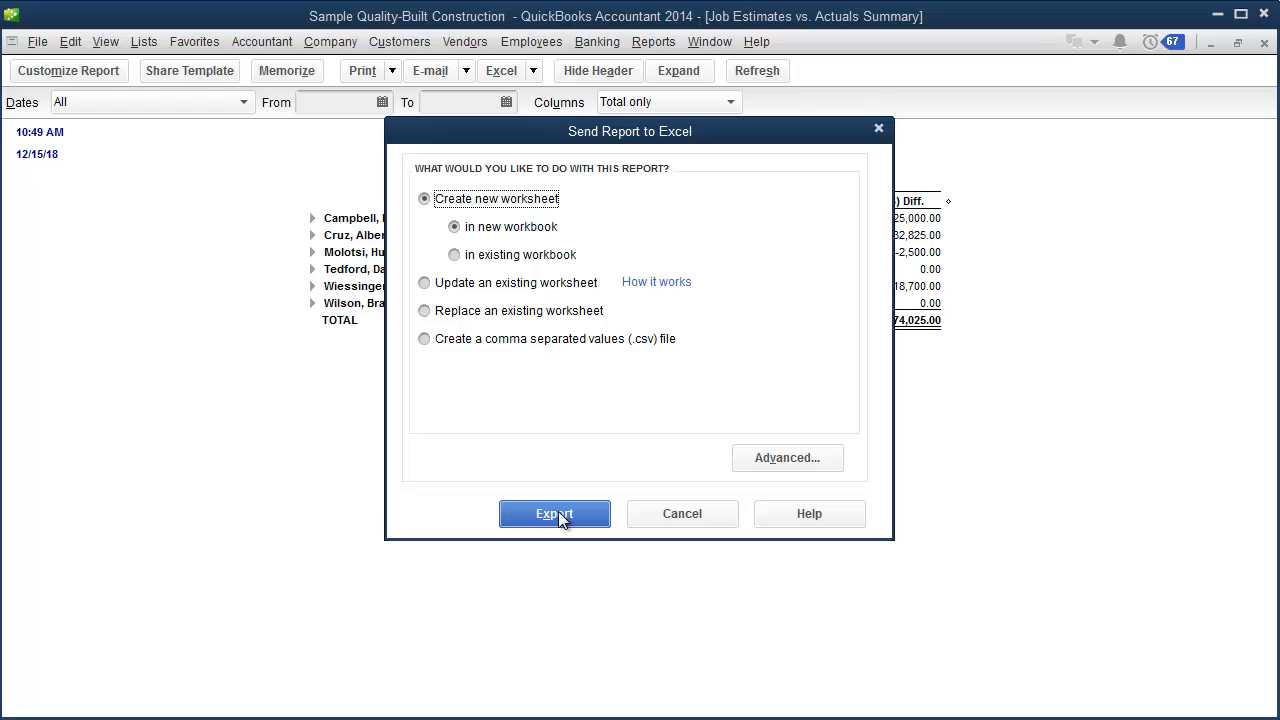
{"action": "left_click", "coordinate": [554, 513]}
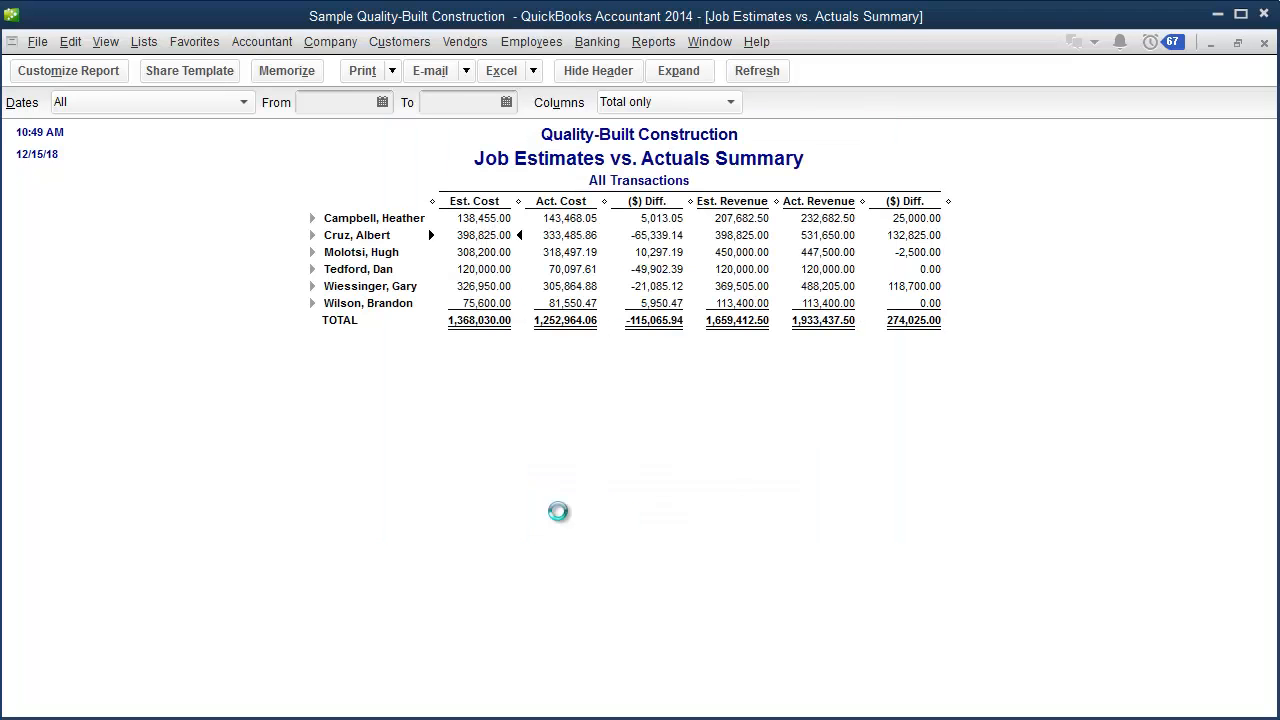
{"action": "left_click", "coordinate": [515, 71]}
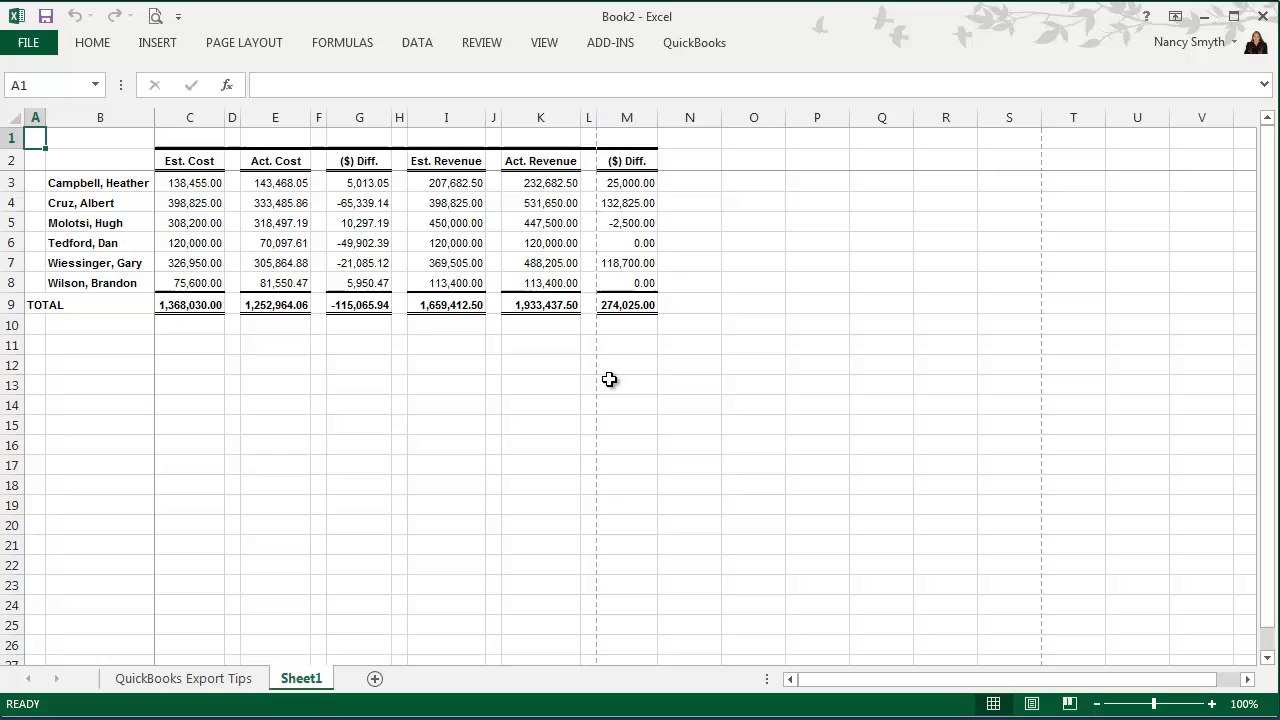
{"action": "mouse_move", "coordinate": [218, 247]}
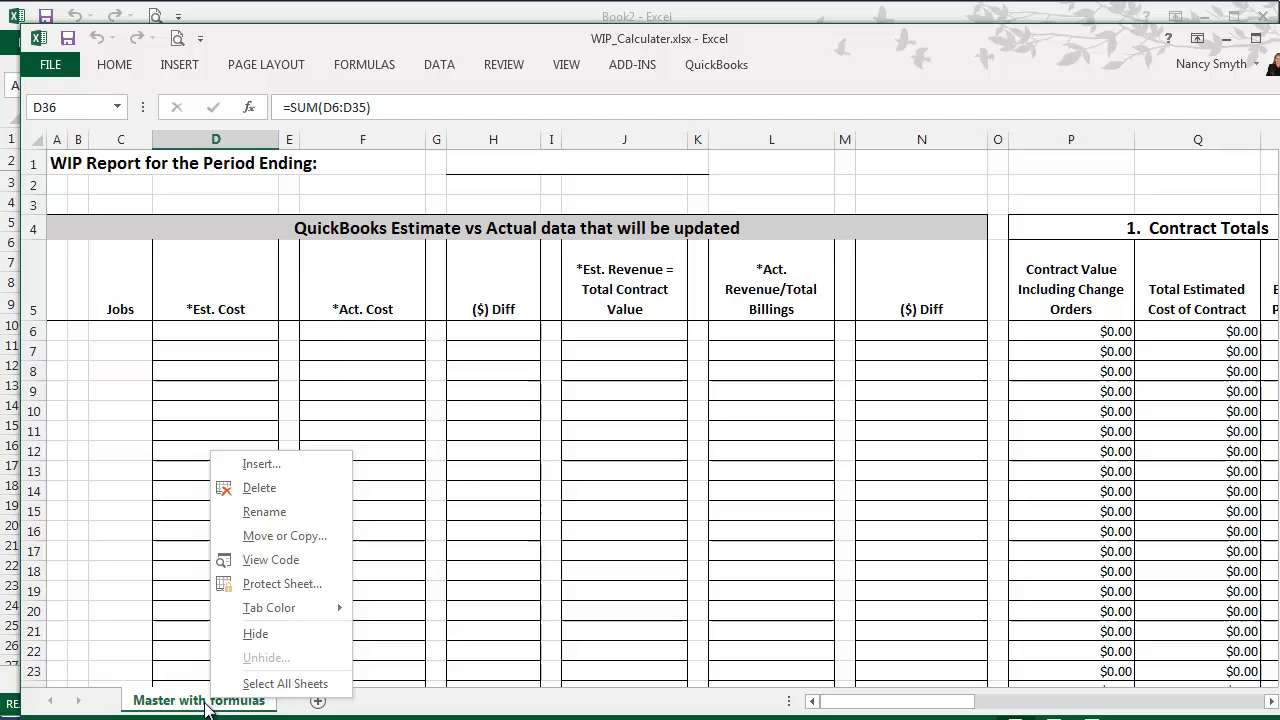
{"action": "mouse_move", "coordinate": [286, 536]}
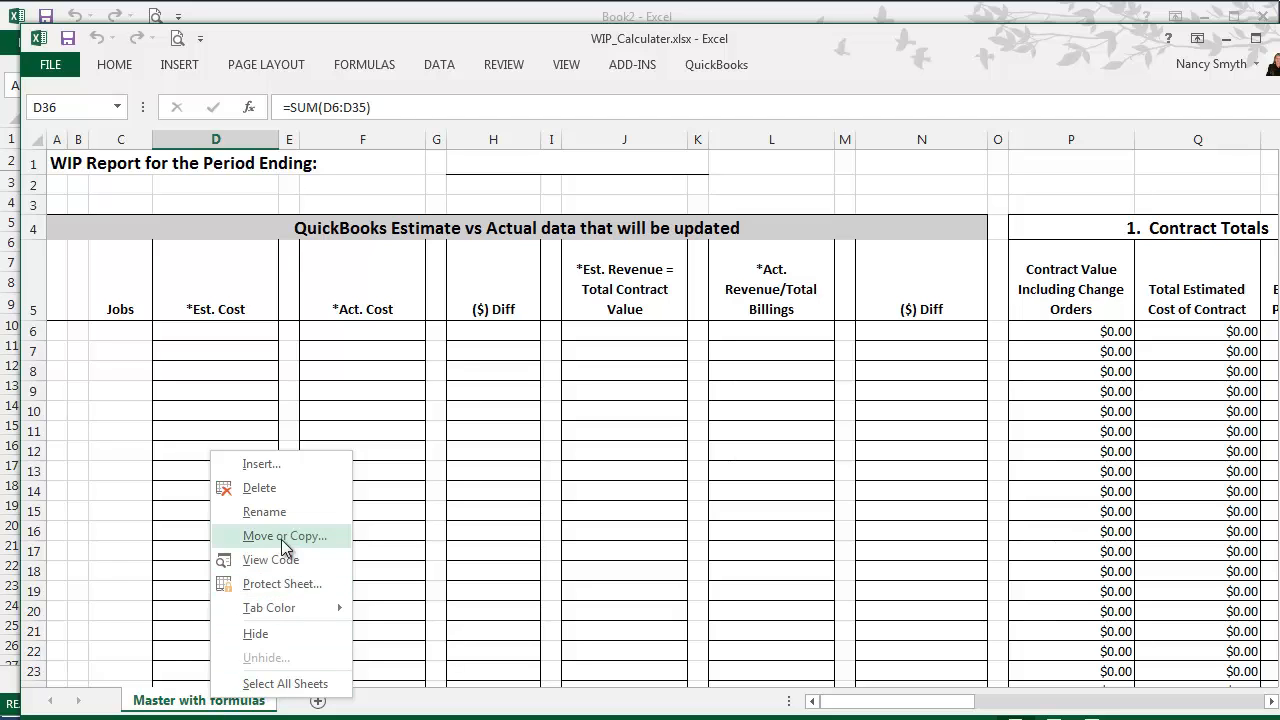
- Duplicate the Master with formulas sheet as QuickBooks 2013 via Move or Copy
{"action": "left_click", "coordinate": [283, 535]}
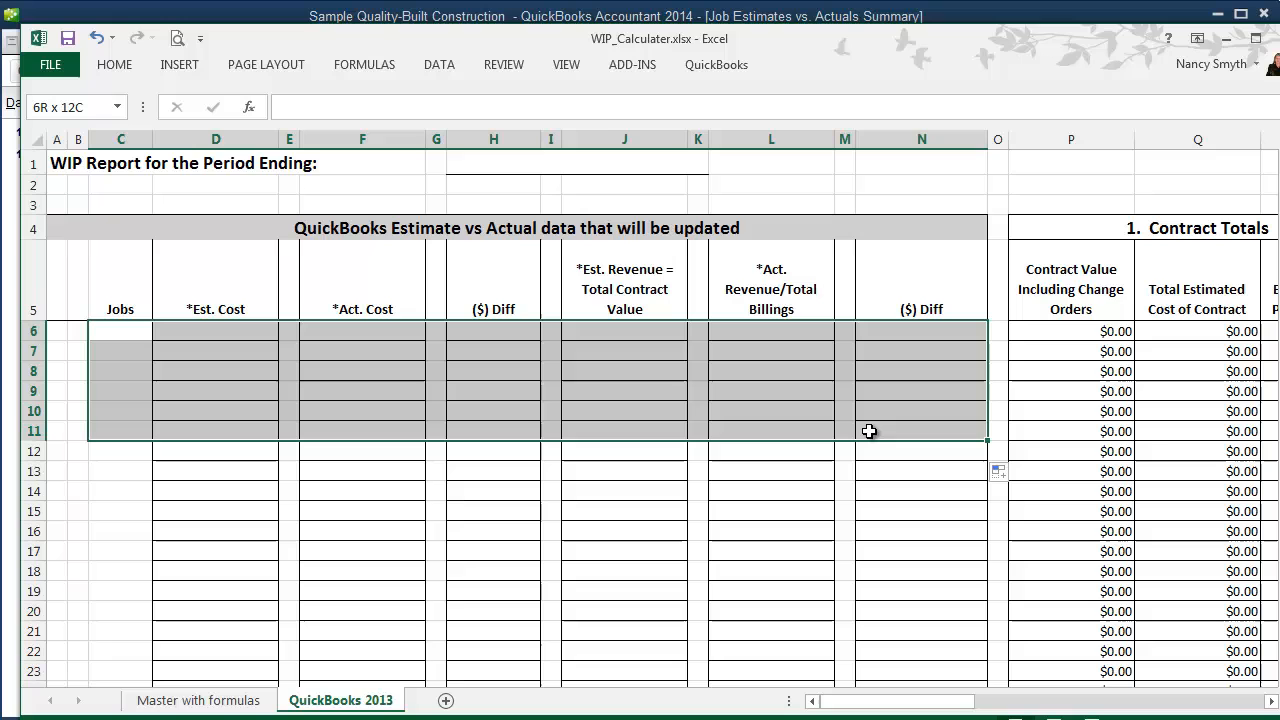
- Paste the six jobs' report figures as values into rows 6–11 and review the WIP columns
{"action": "right_click", "coordinate": [869, 431]}
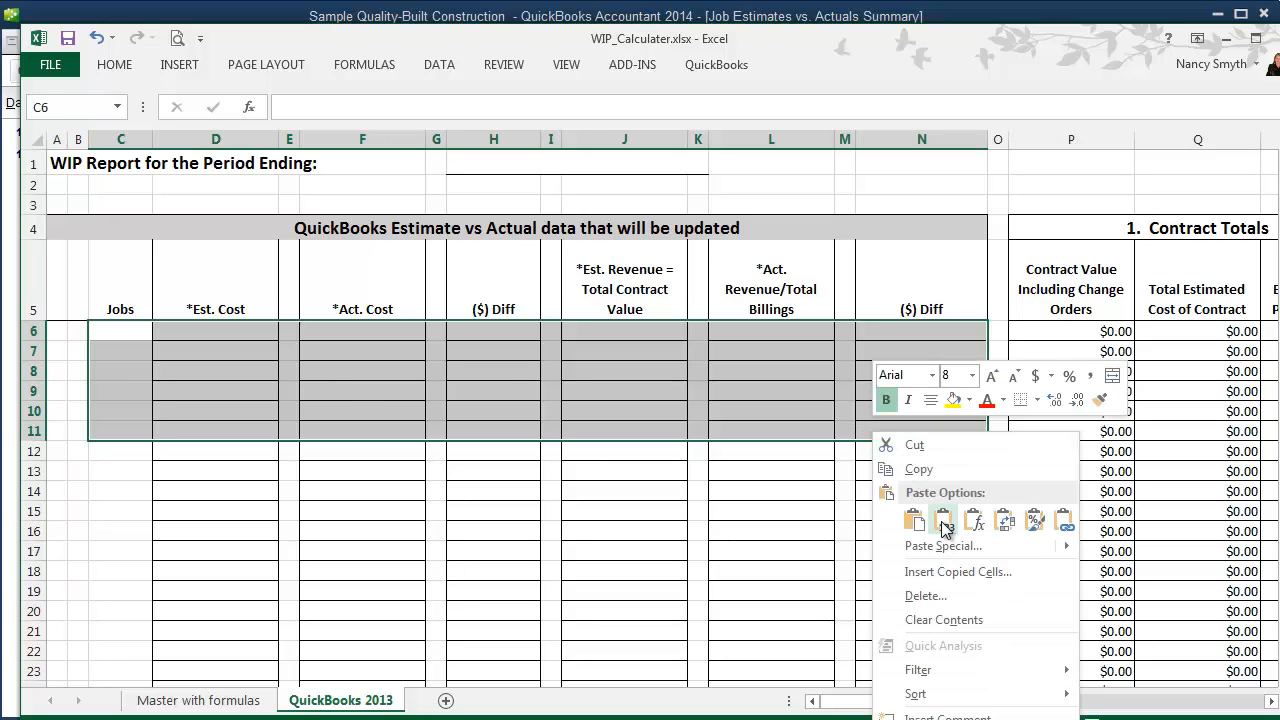
{"action": "left_click", "coordinate": [942, 520]}
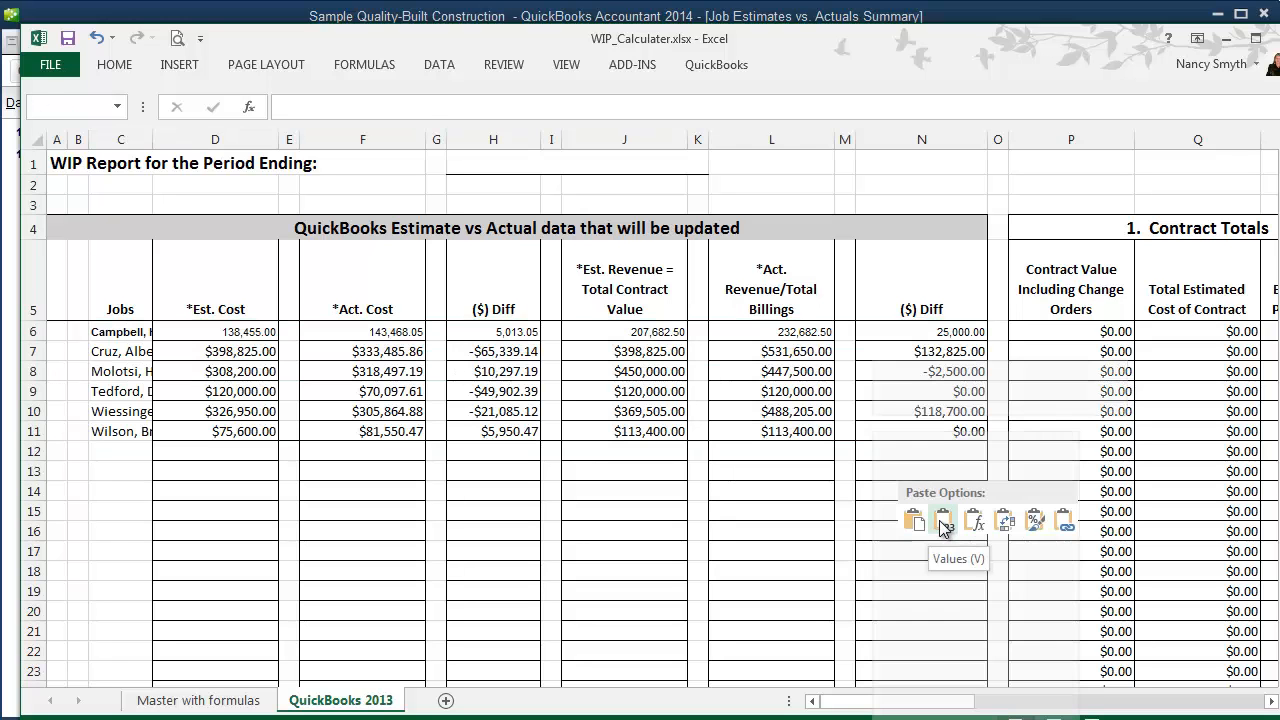
{"action": "left_click", "coordinate": [942, 520]}
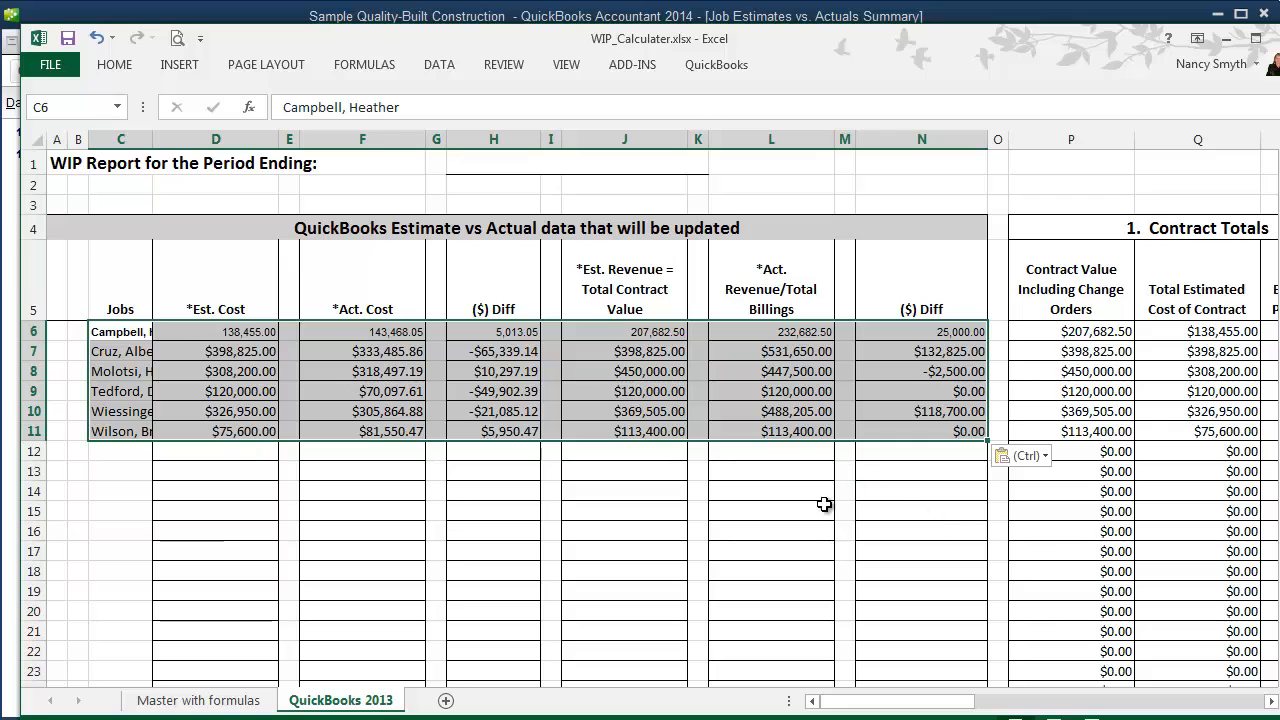
{"action": "scroll", "scroll_direction": "right", "scroll_amount": 3}
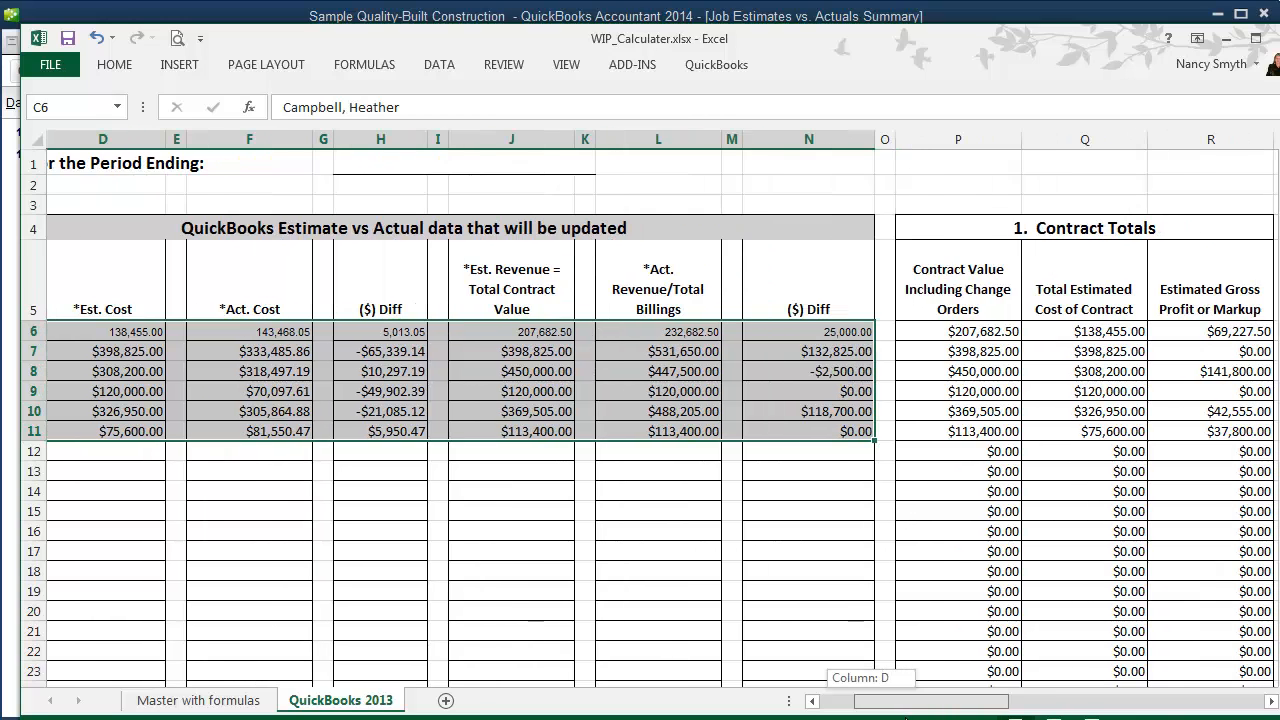
{"action": "scroll", "scroll_direction": "right", "scroll_amount": 3}
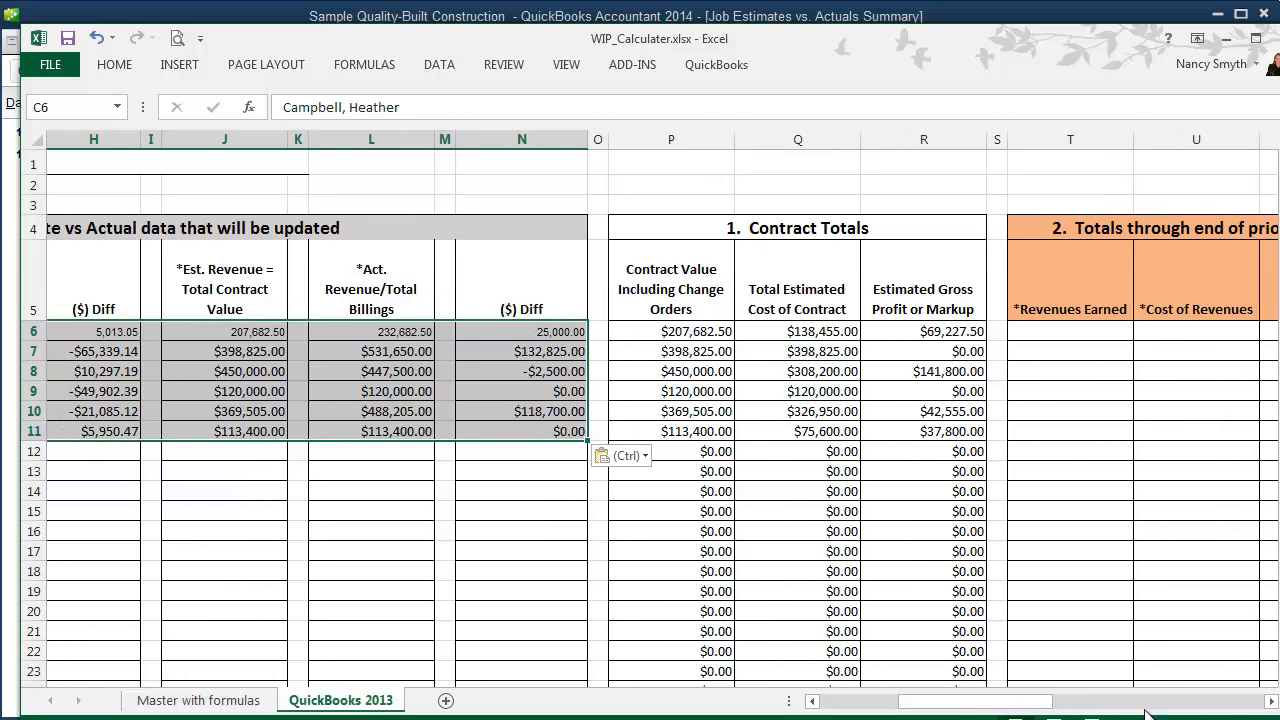
{"action": "scroll", "scroll_direction": "right", "scroll_amount": 3}
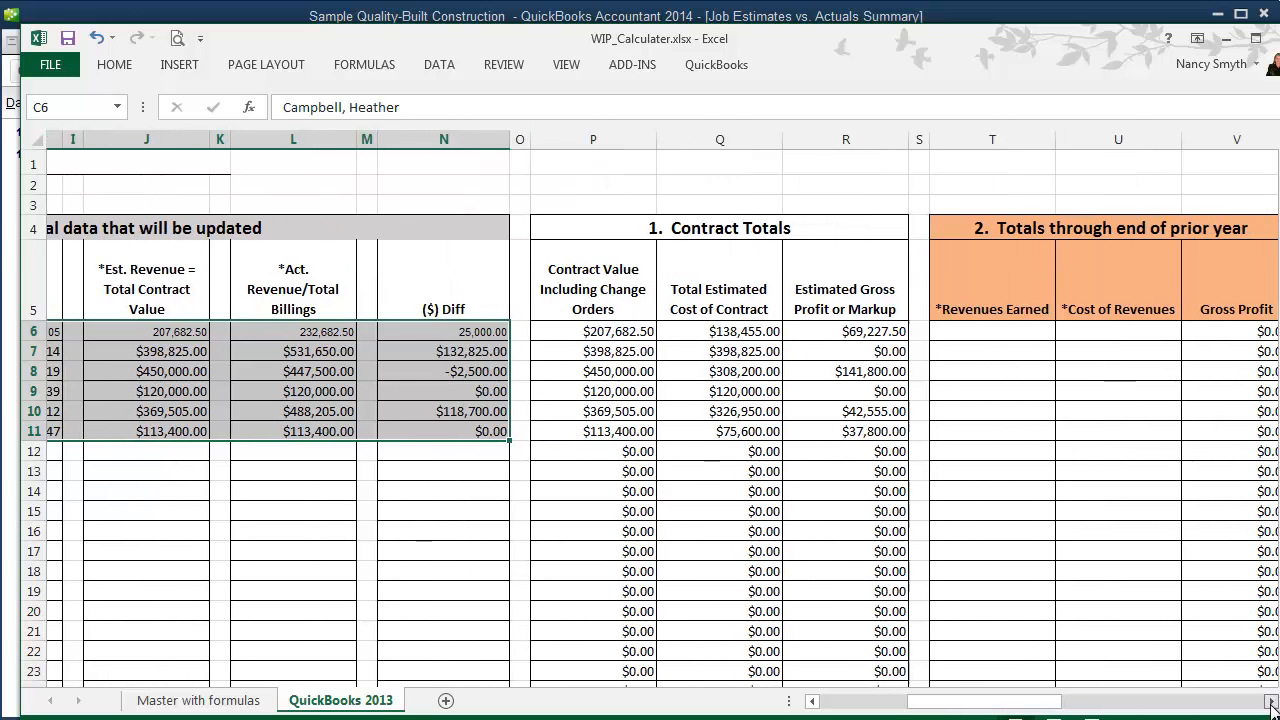
{"action": "scroll", "scroll_direction": "right", "scroll_amount": 3}
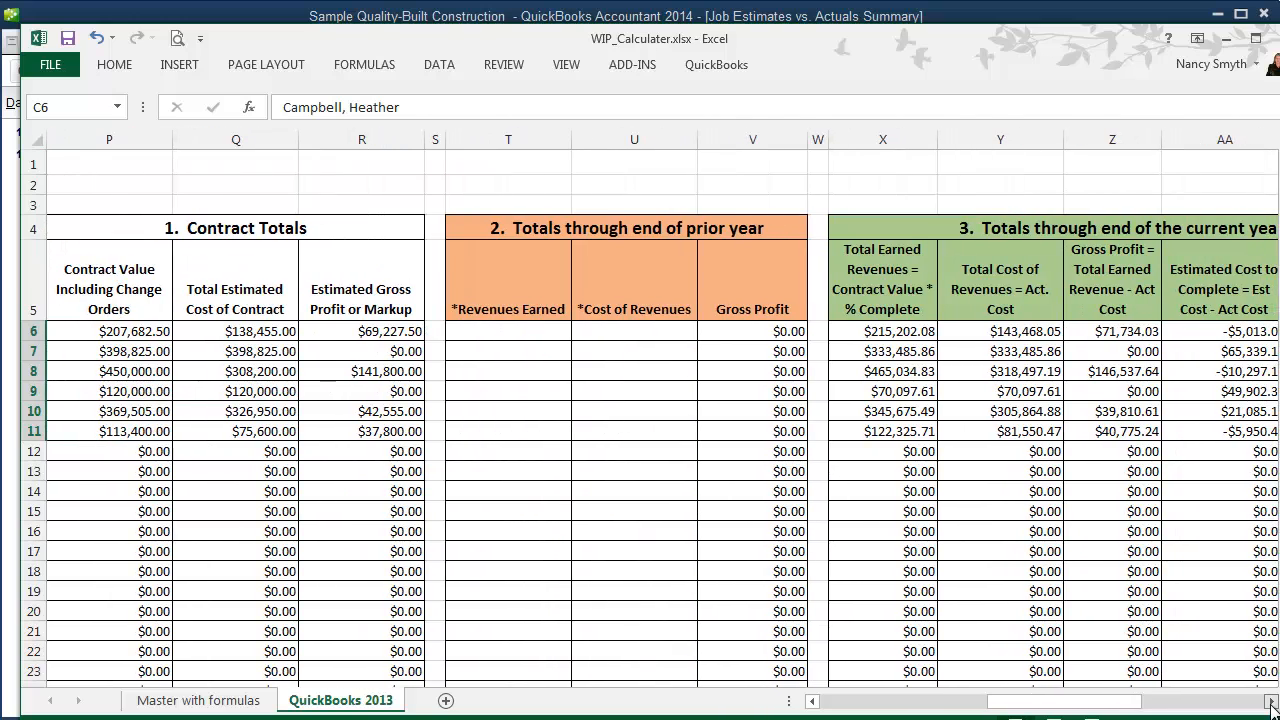
{"action": "scroll", "scroll_direction": "right", "scroll_amount": 3}
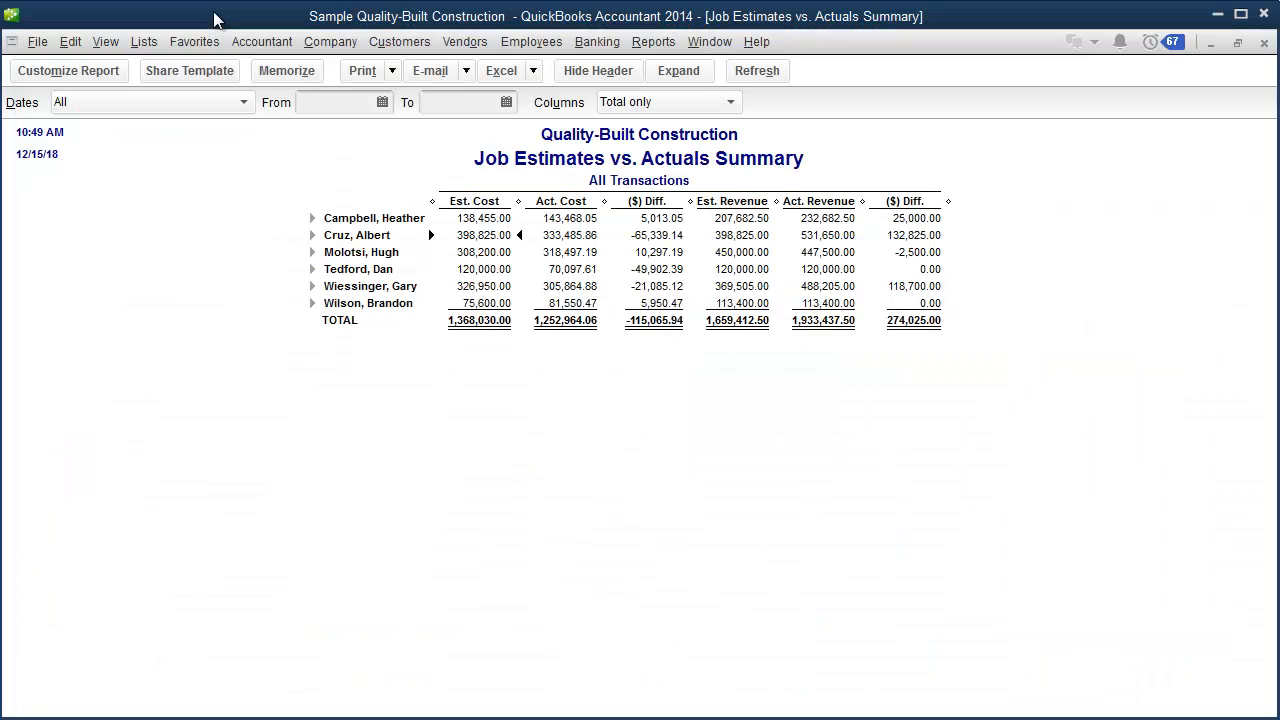
{"action": "mouse_move", "coordinate": [502, 103]}
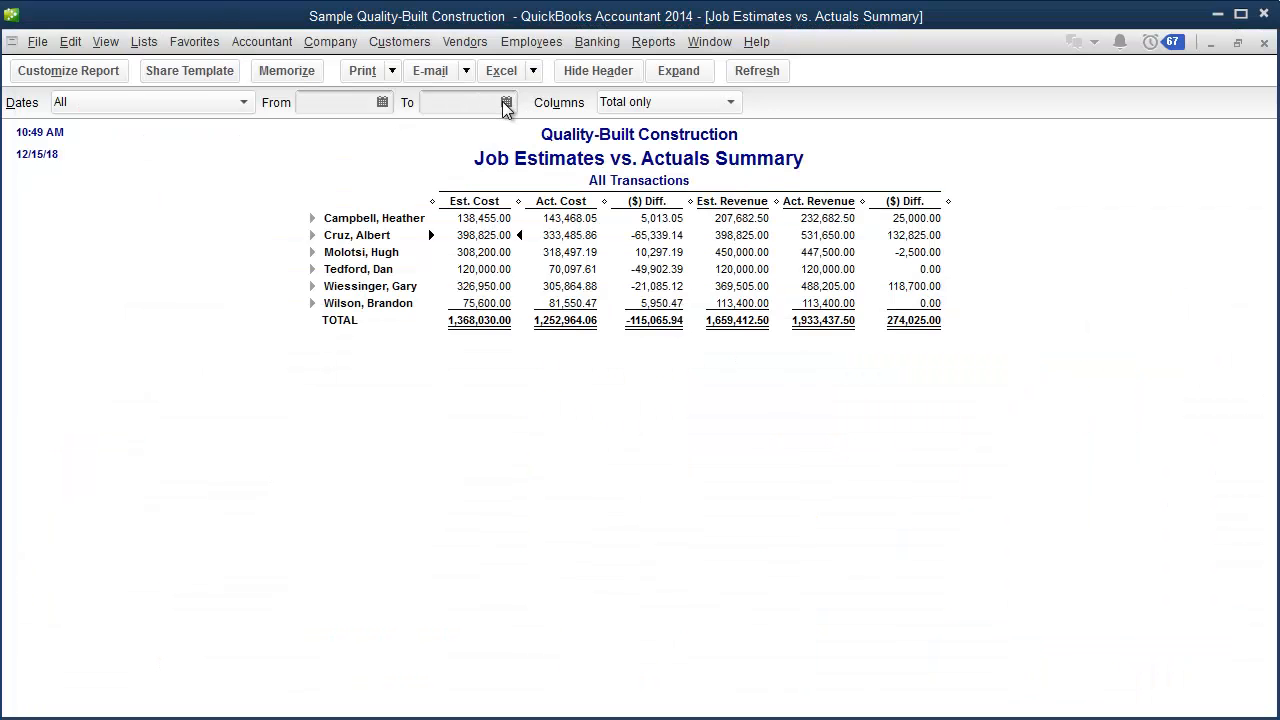
- Start entering an end date in the report's To date field
{"action": "left_click", "coordinate": [460, 102]}
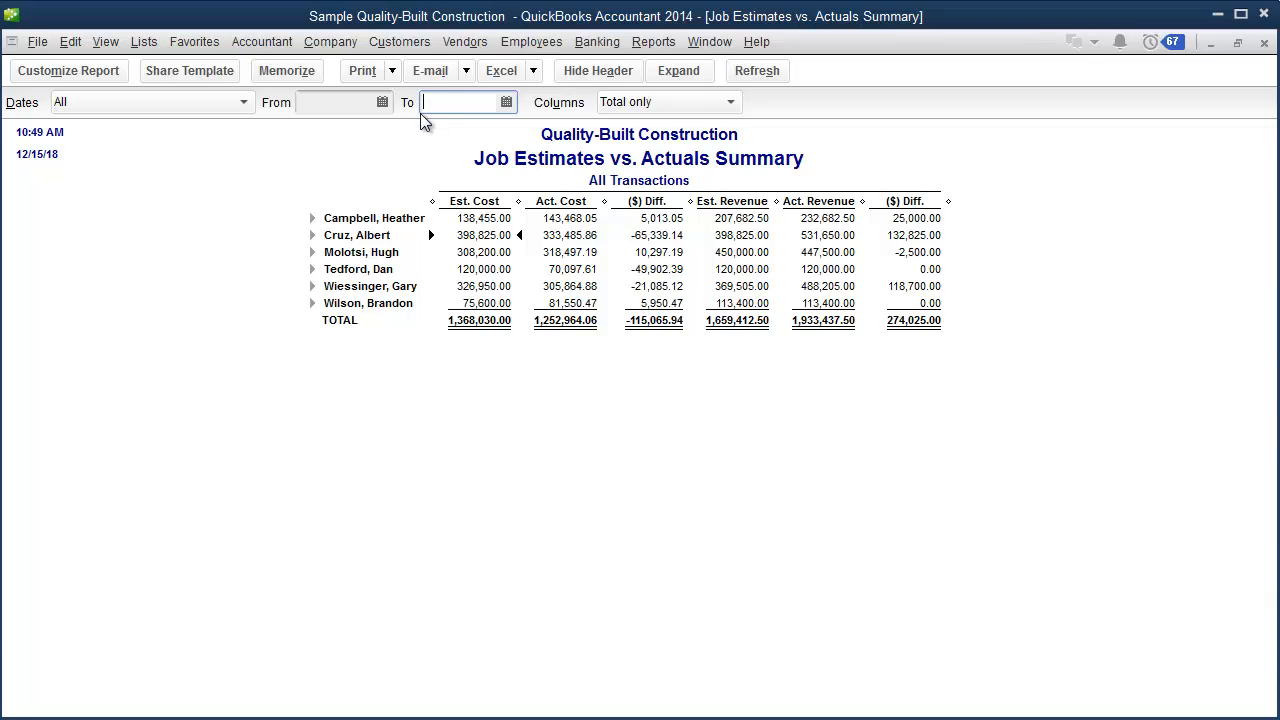
{"action": "mouse_move", "coordinate": [435, 134]}
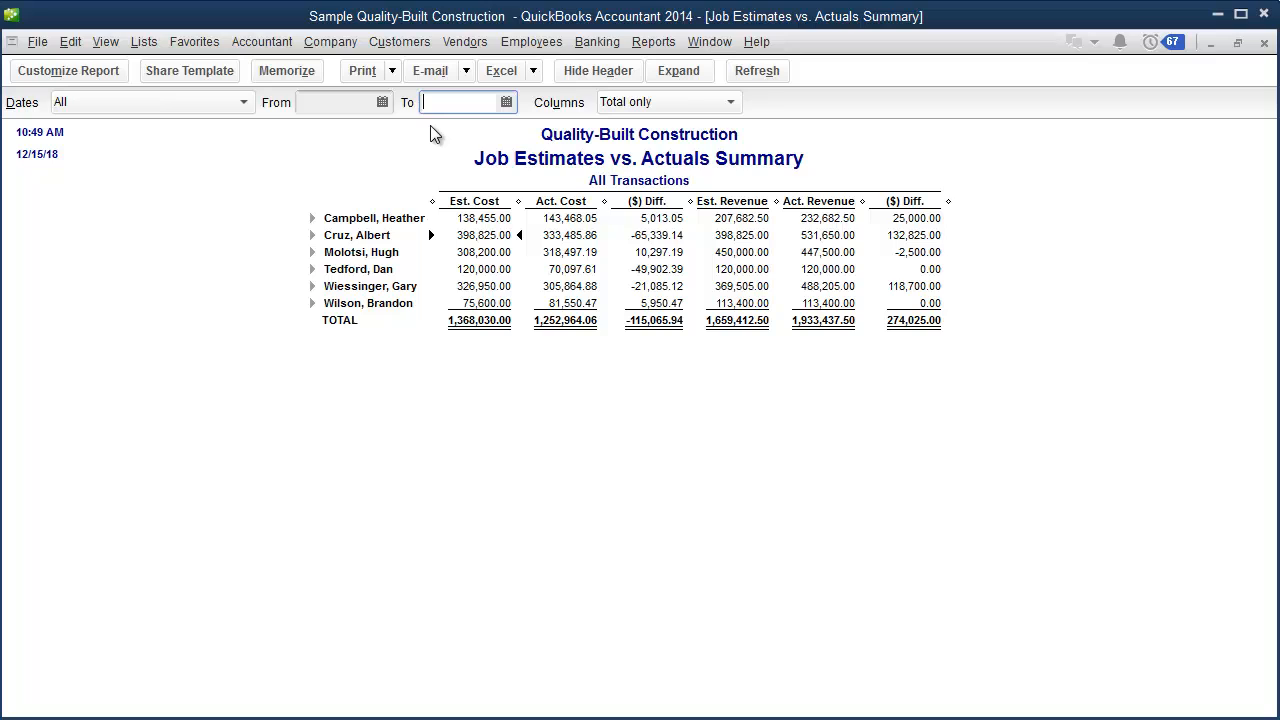
{"action": "mouse_move", "coordinate": [549, 234]}
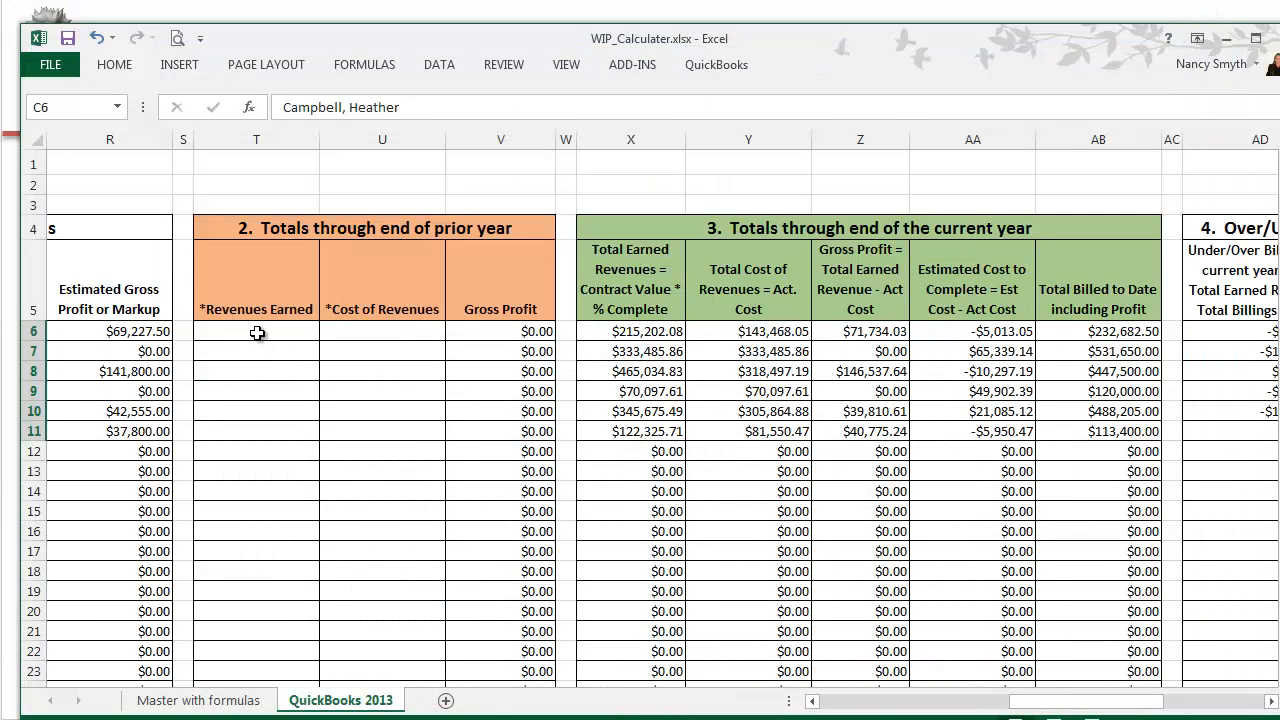
{"action": "mouse_move", "coordinate": [388, 411]}
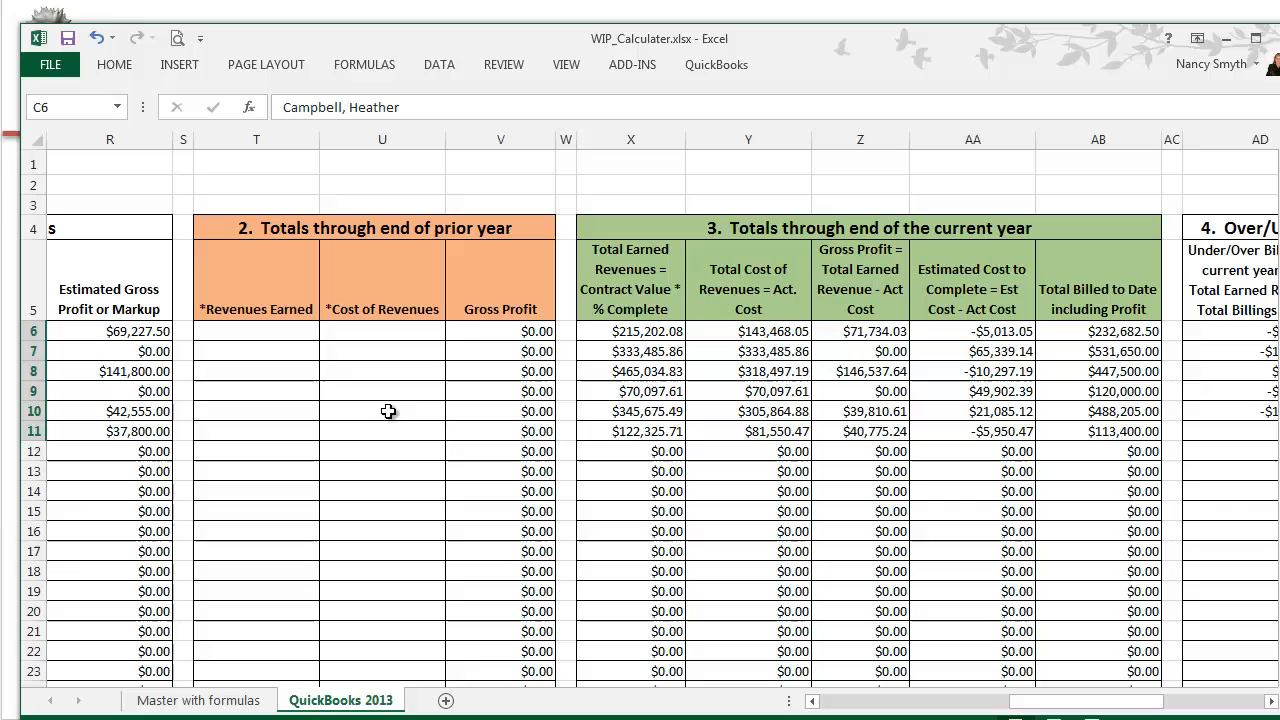
{"action": "mouse_move", "coordinate": [388, 452]}
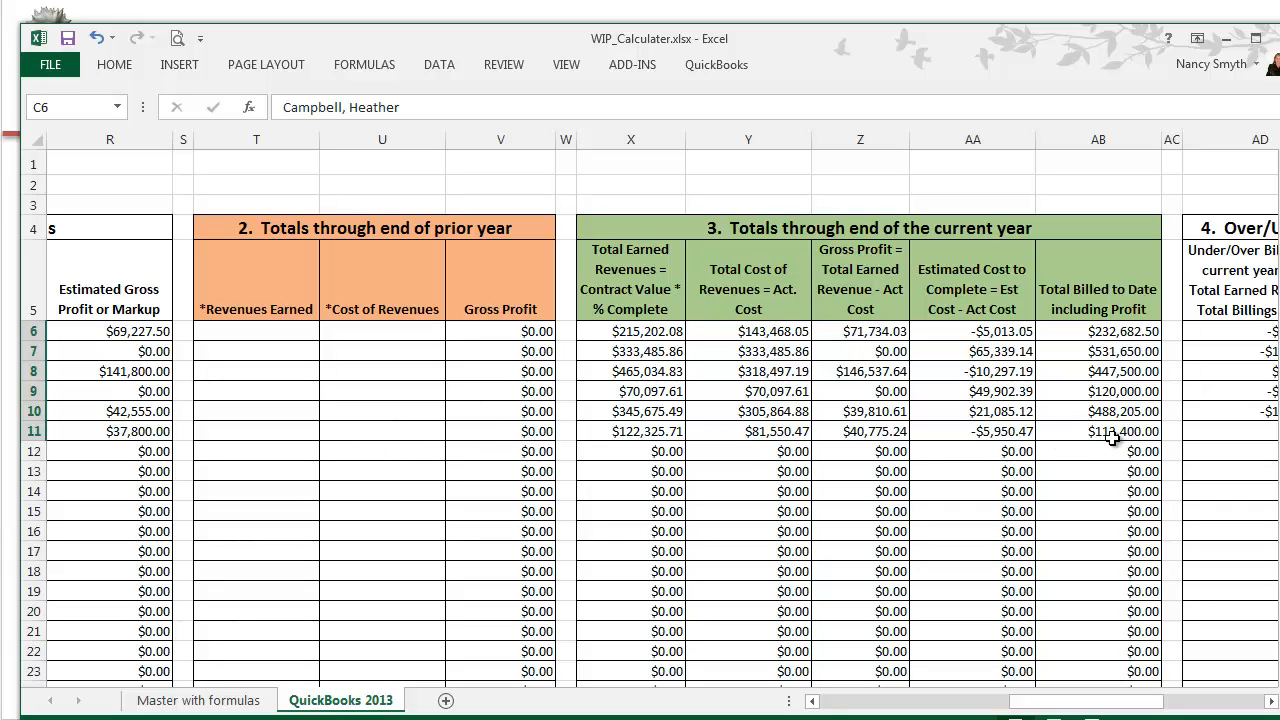
{"action": "mouse_move", "coordinate": [976, 431]}
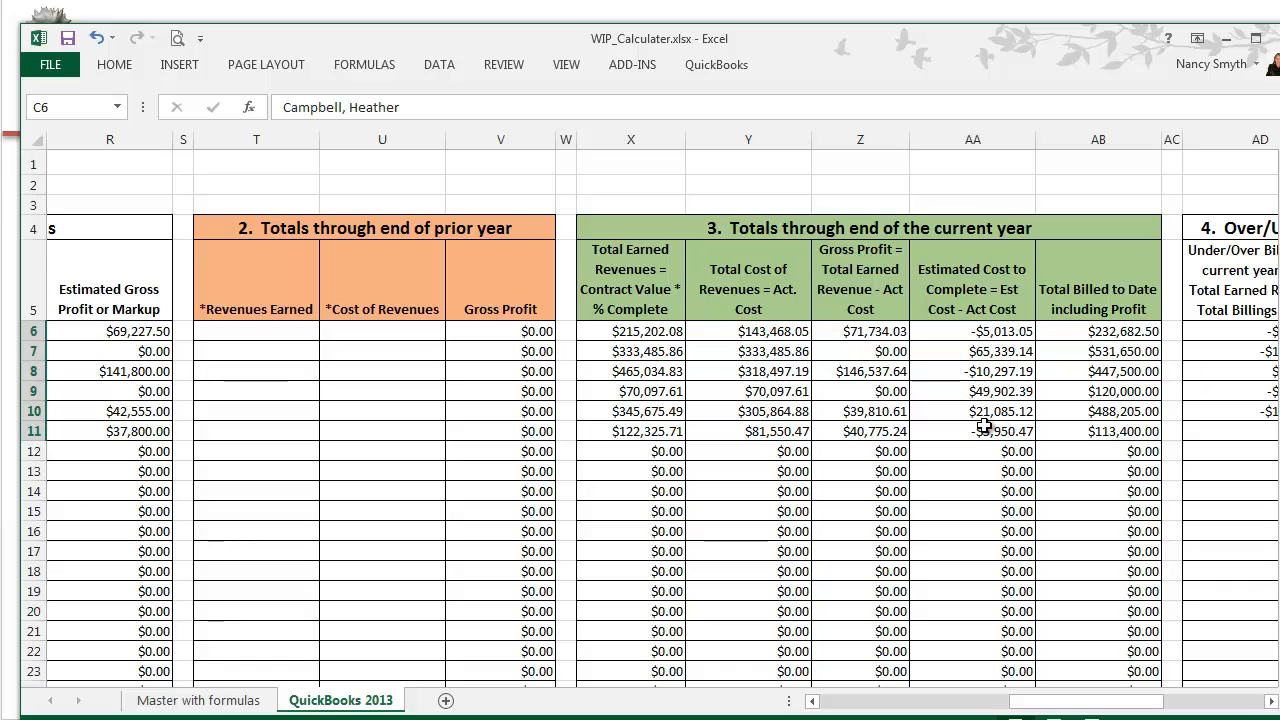
{"action": "mouse_move", "coordinate": [977, 427]}
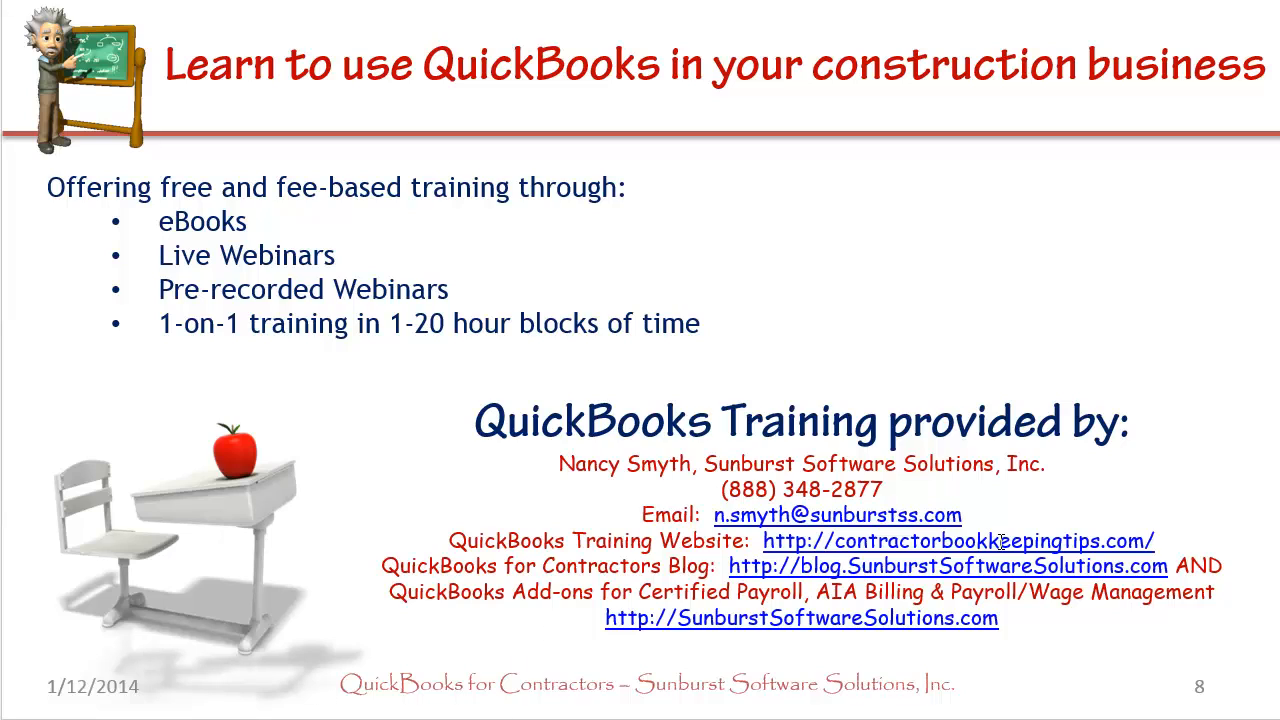
{"action": "mouse_move", "coordinate": [1157, 535]}
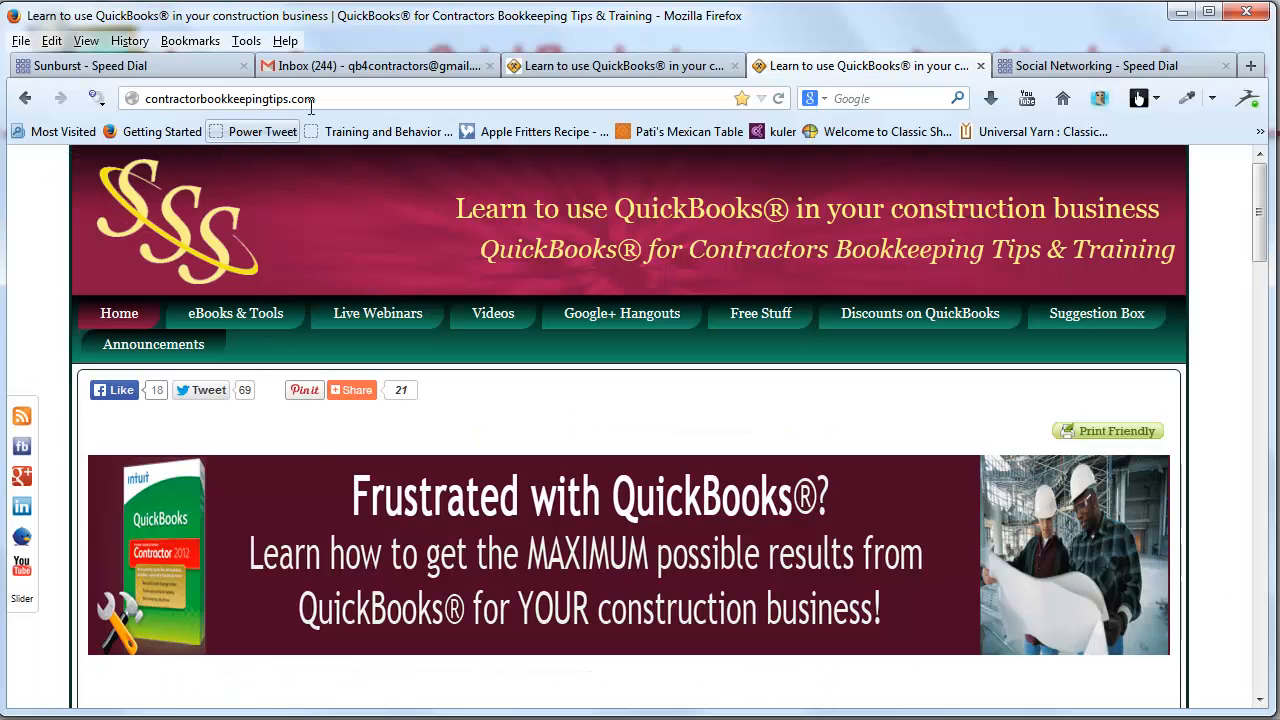
{"action": "mouse_move", "coordinate": [1180, 210]}
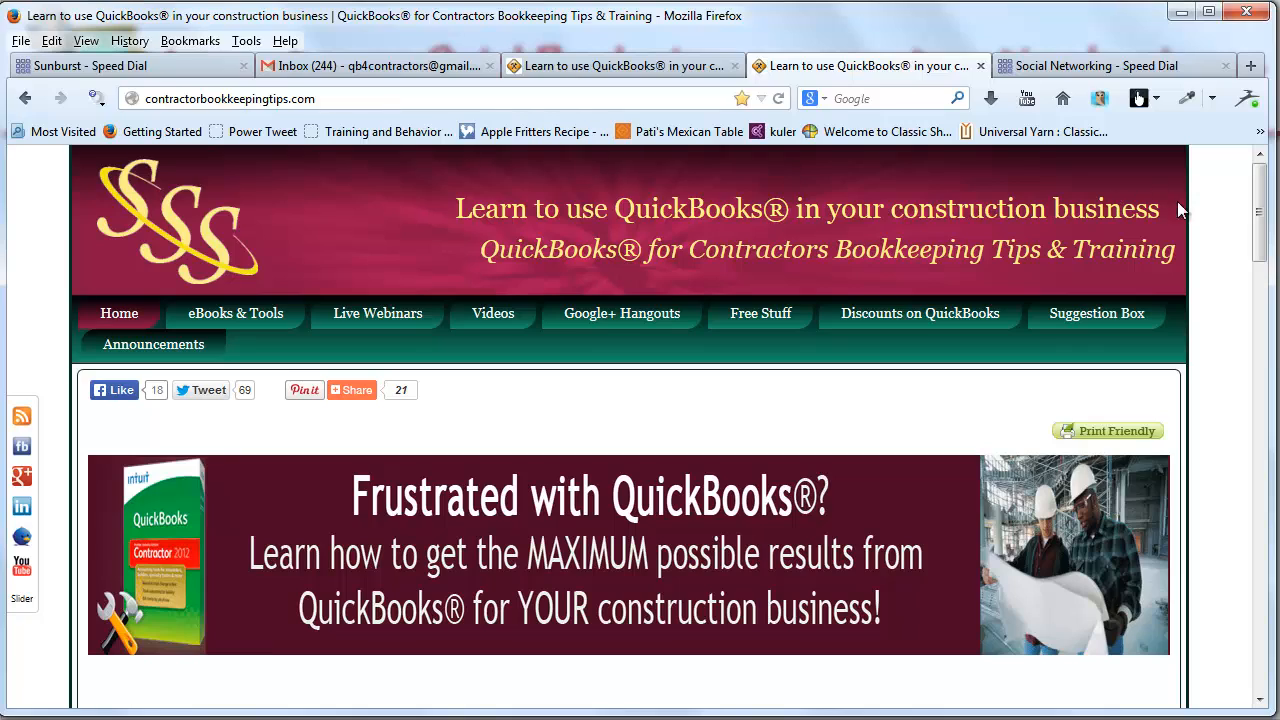
{"action": "scroll", "scroll_direction": "down", "scroll_amount": 3}
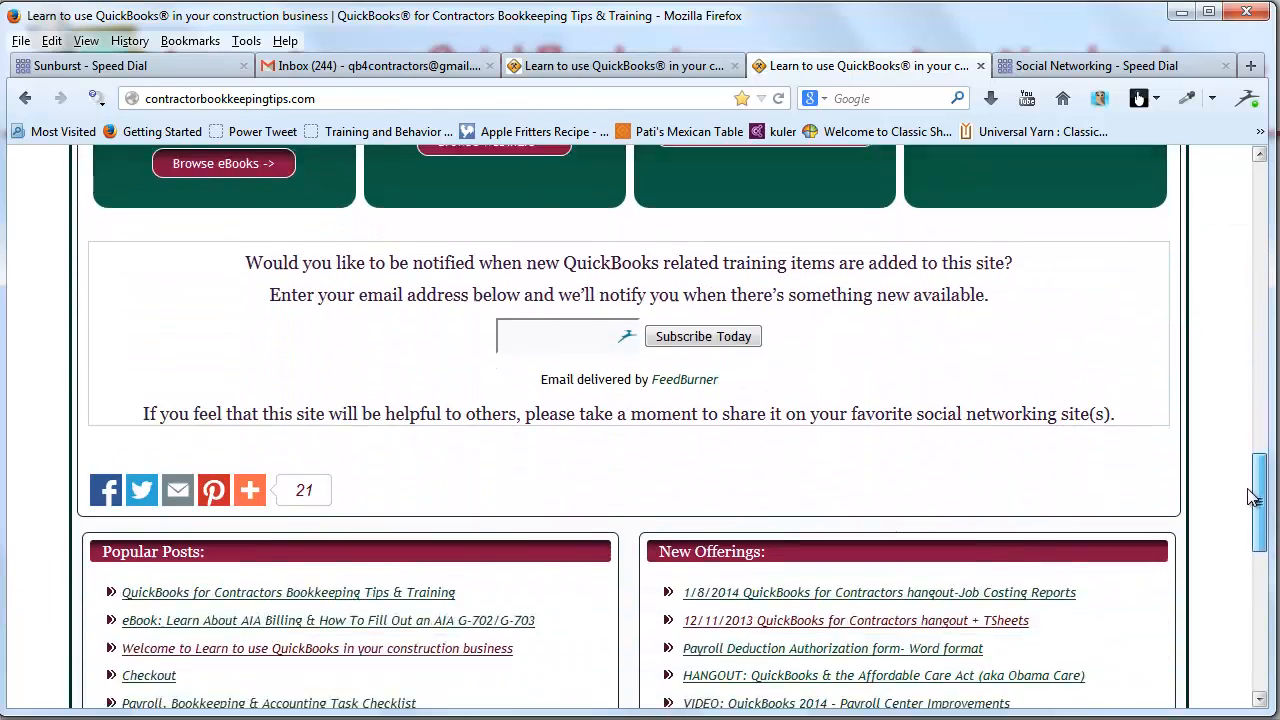
{"action": "scroll", "scroll_direction": "down", "scroll_amount": 3}
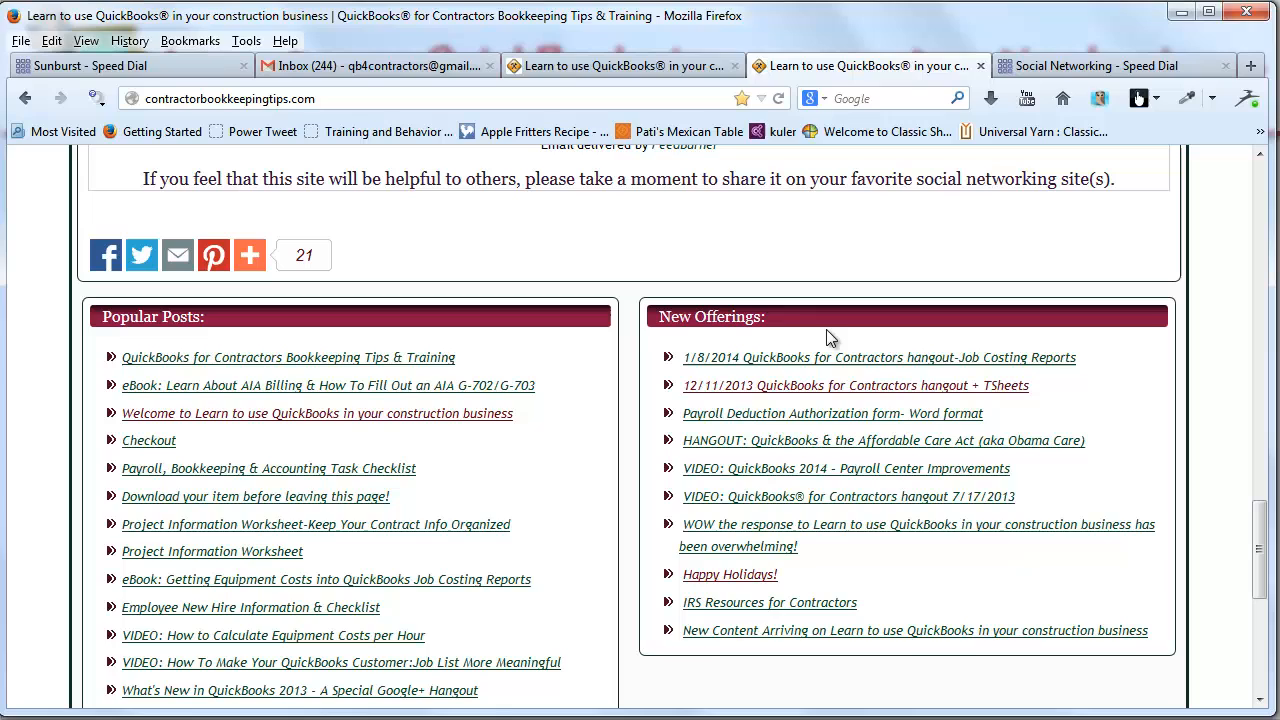
{"action": "mouse_move", "coordinate": [785, 352]}
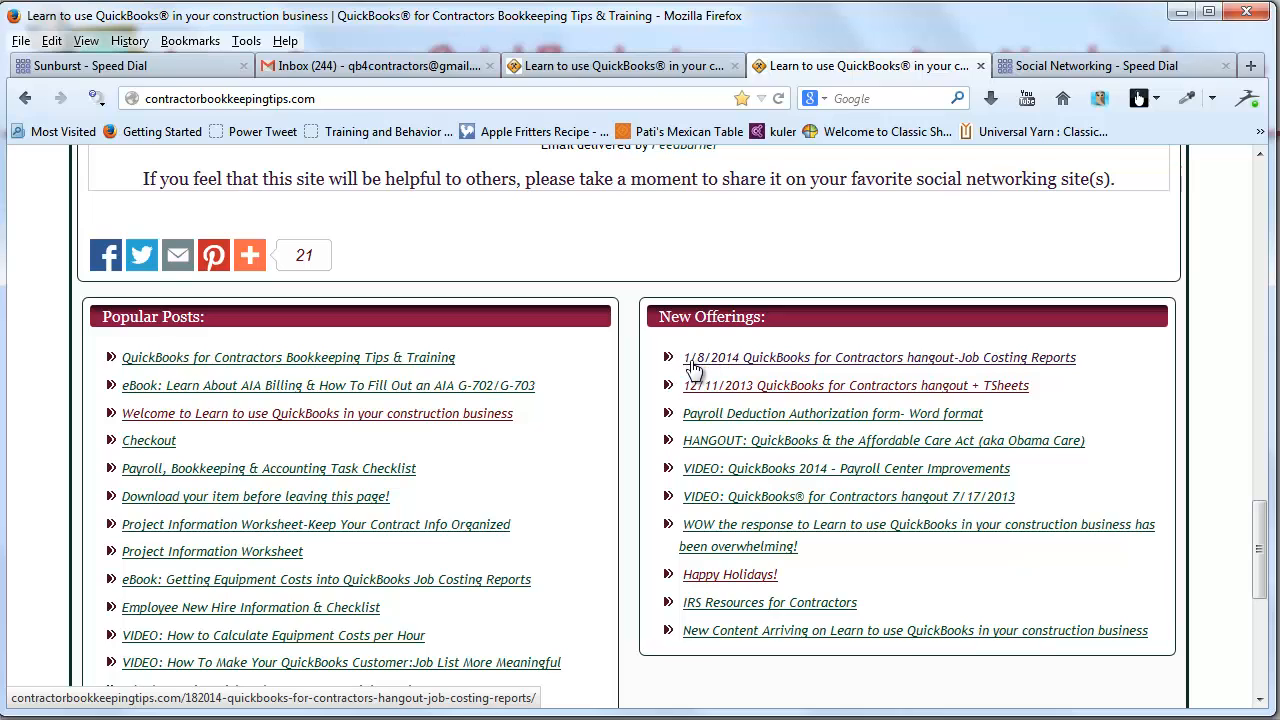
{"action": "mouse_move", "coordinate": [747, 366]}
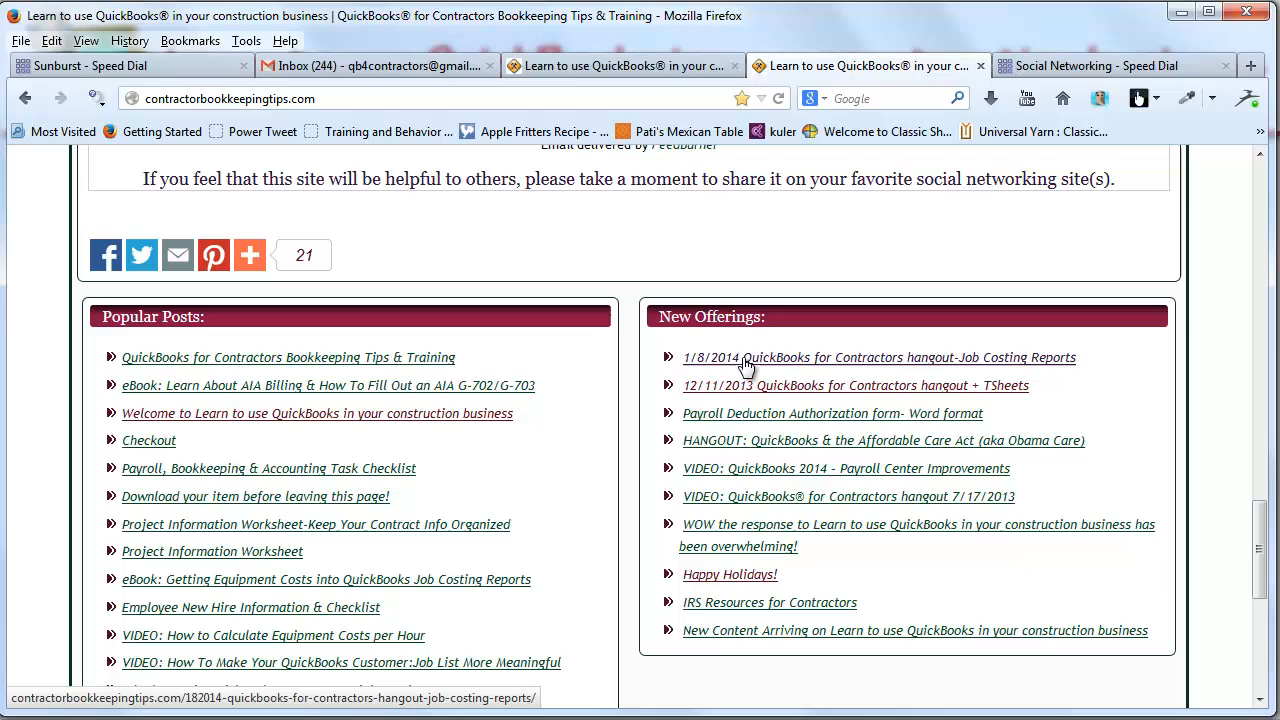
{"action": "mouse_move", "coordinate": [788, 367]}
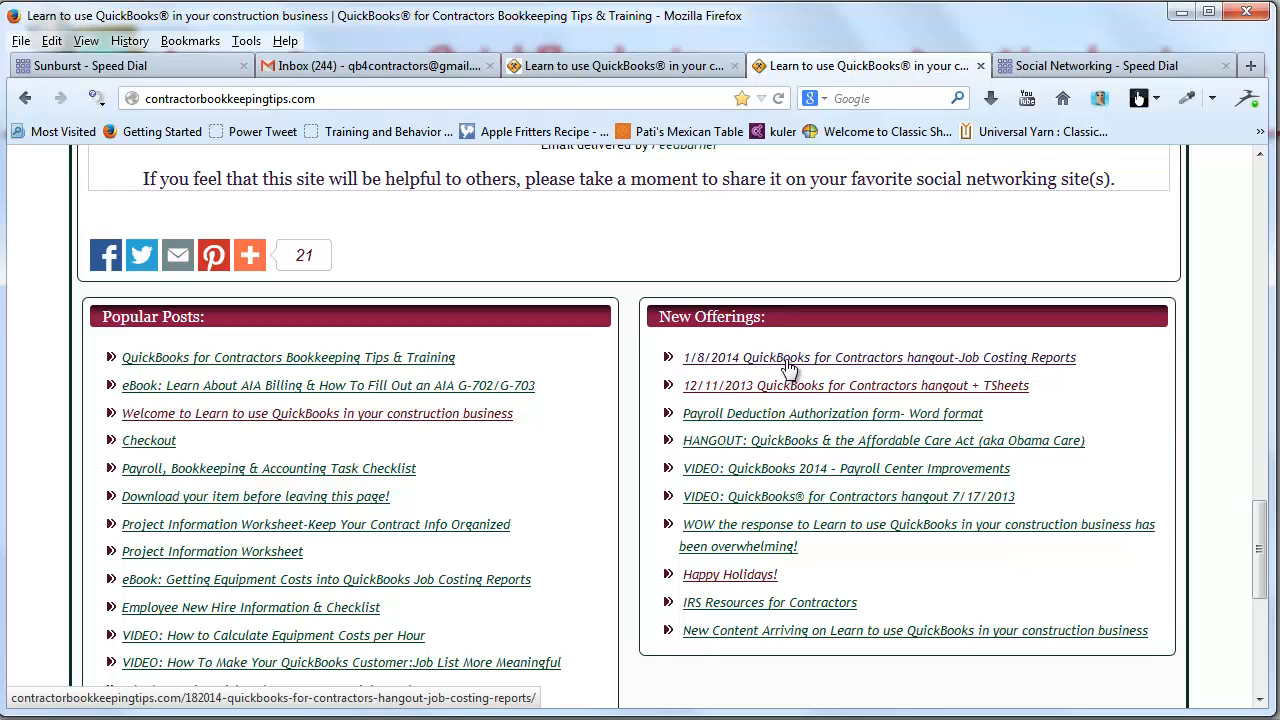